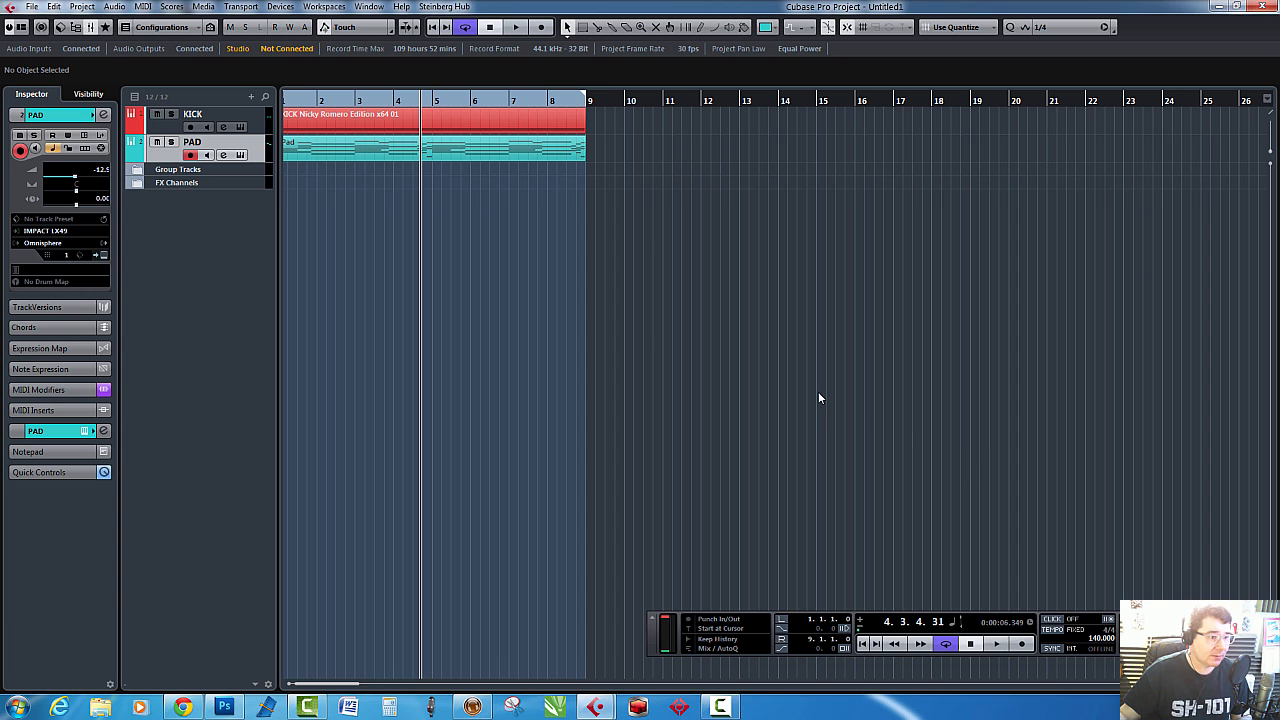
- Open the MixConsole showing the KICK and PAD channels' send slots
{"action": "left_click", "coordinate": [515, 27]}
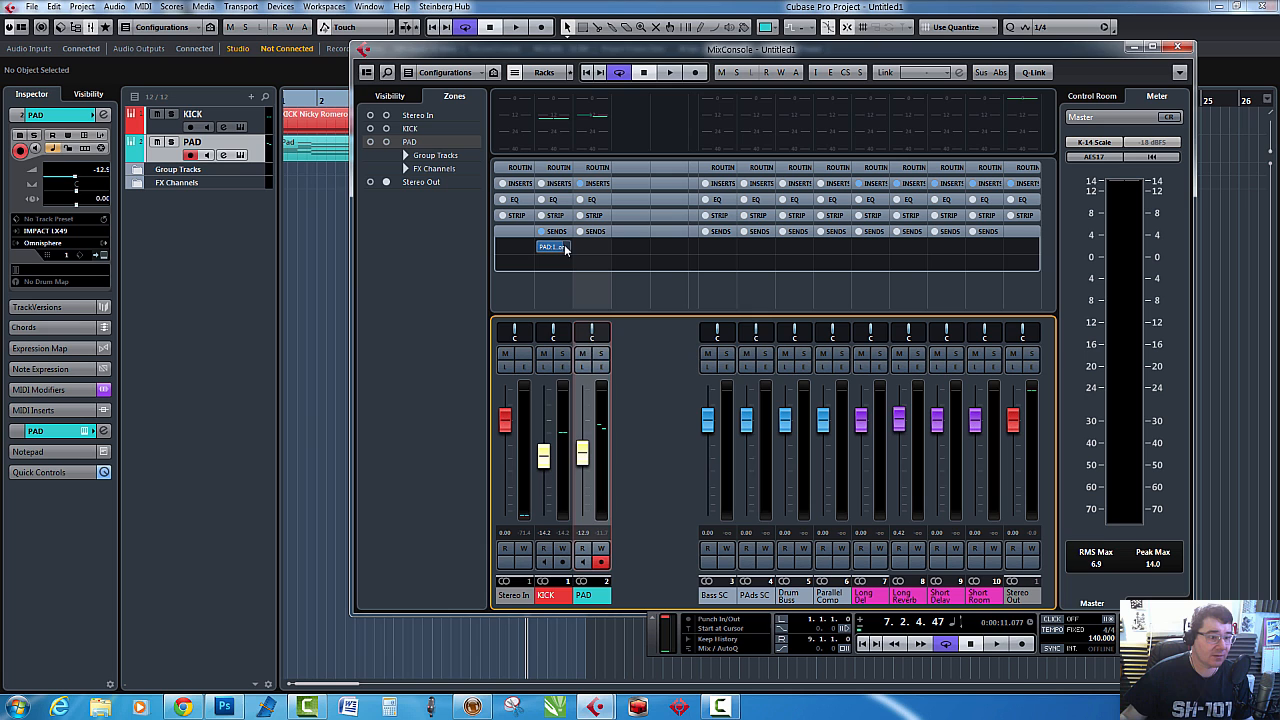
- Route the KICK send to Side-chains > PAD Ins. 1 Compressor
{"action": "left_click", "coordinate": [552, 247]}
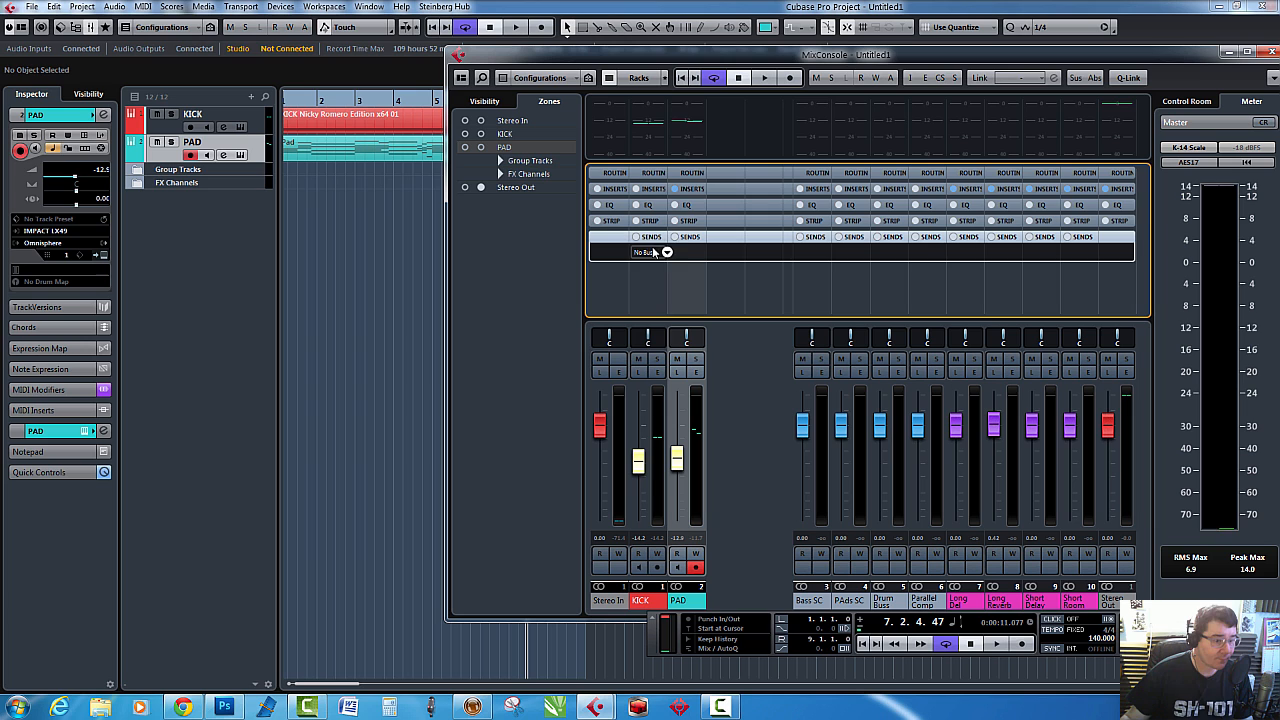
{"action": "left_click", "coordinate": [650, 252]}
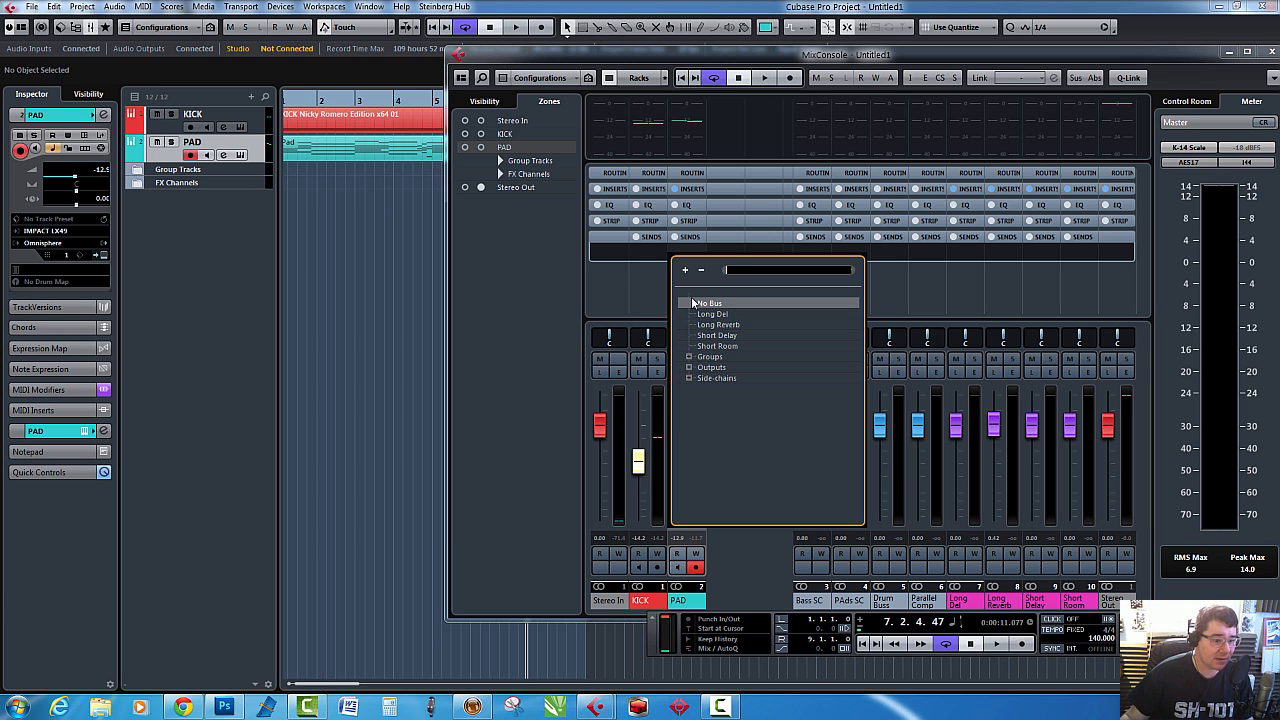
{"action": "left_click", "coordinate": [718, 377]}
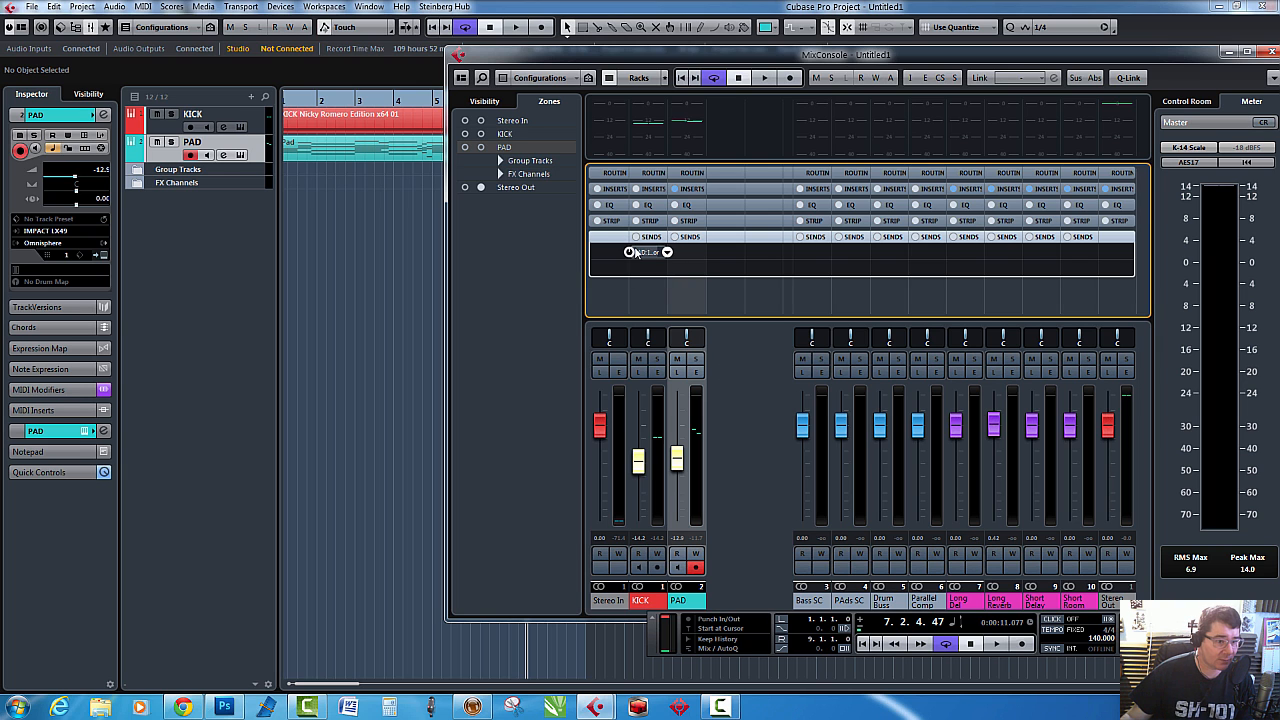
{"action": "left_click", "coordinate": [636, 236]}
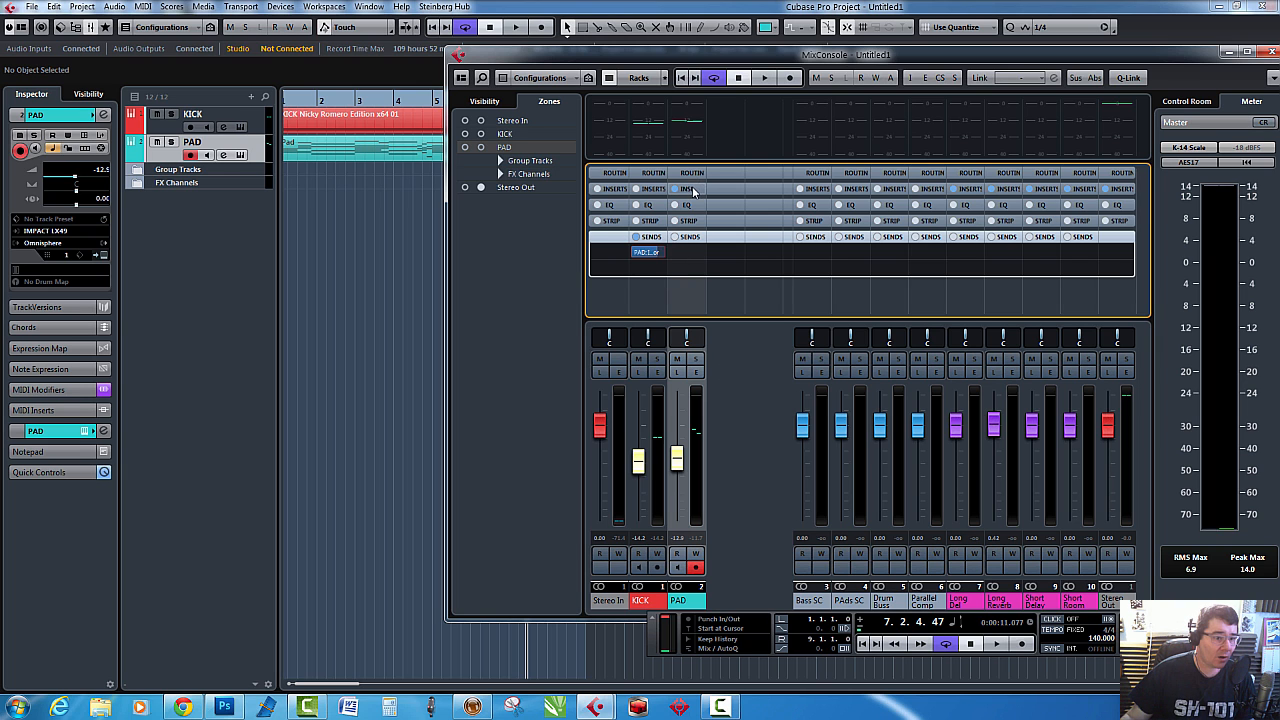
- Show PAD's Inserts, close the Compressor after enabling side-chain, and start playback
{"action": "left_click", "coordinate": [685, 189]}
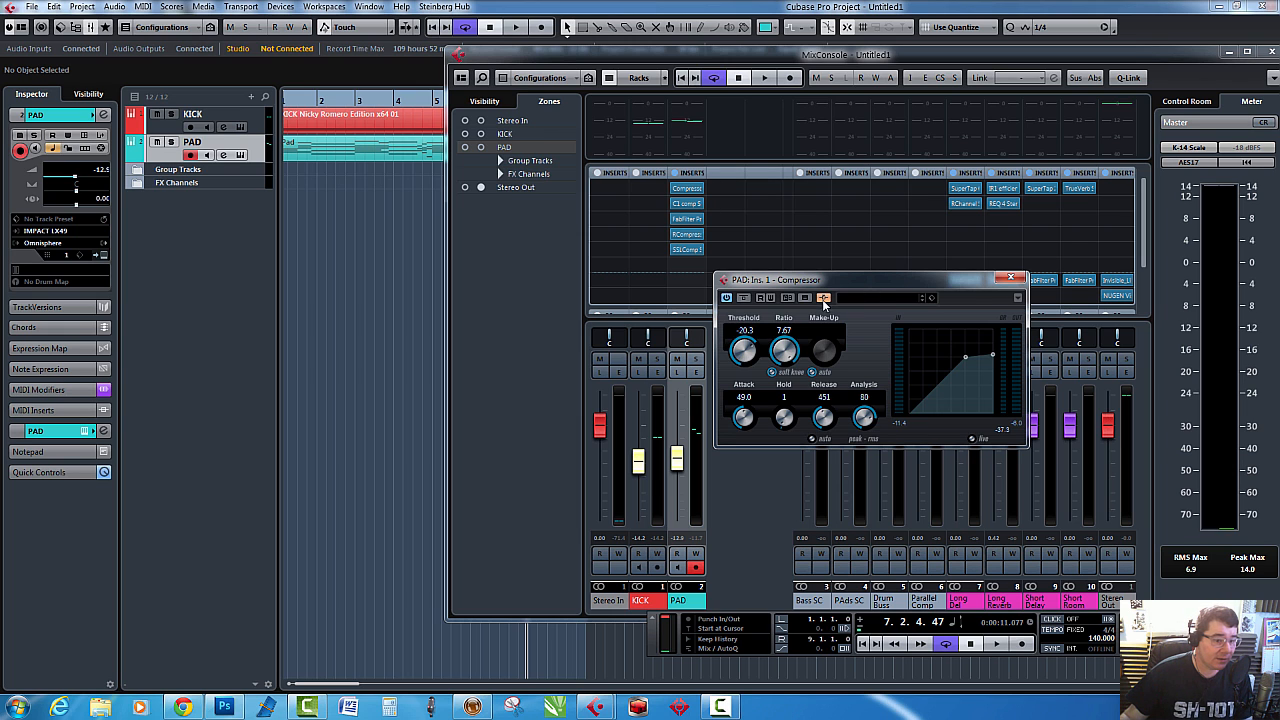
{"action": "mouse_move", "coordinate": [824, 299]}
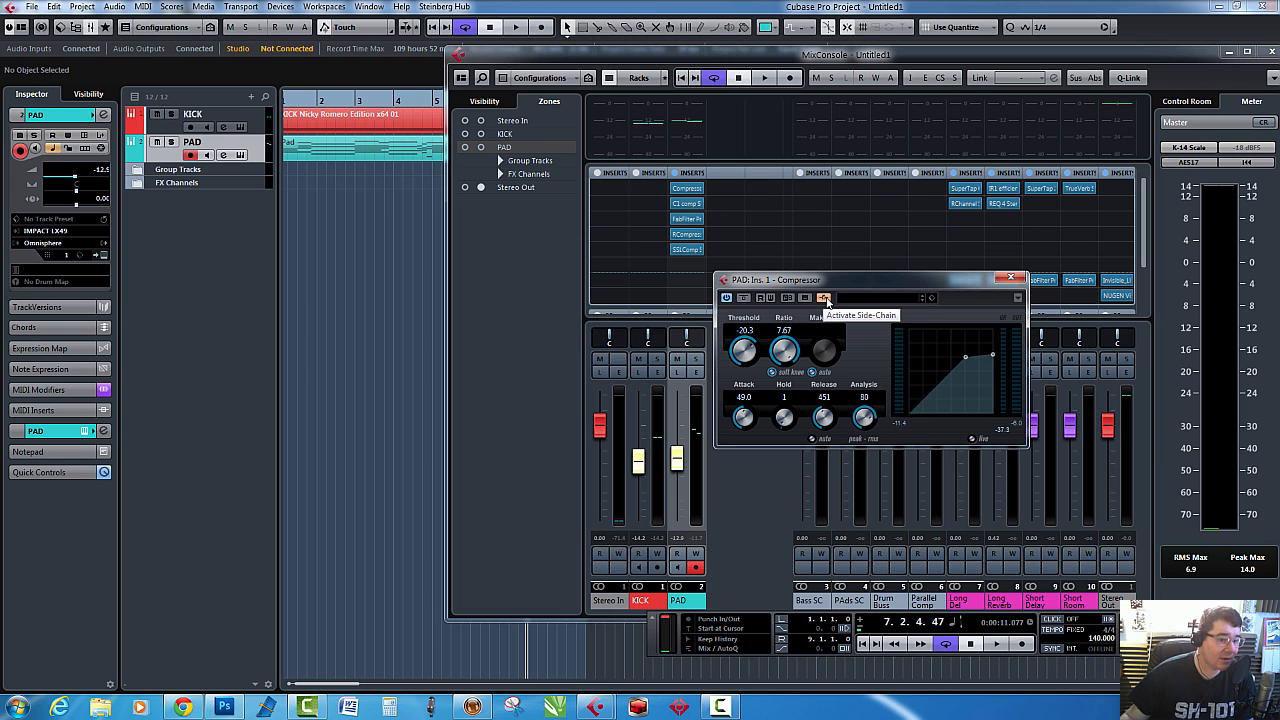
{"action": "mouse_move", "coordinate": [1004, 290]}
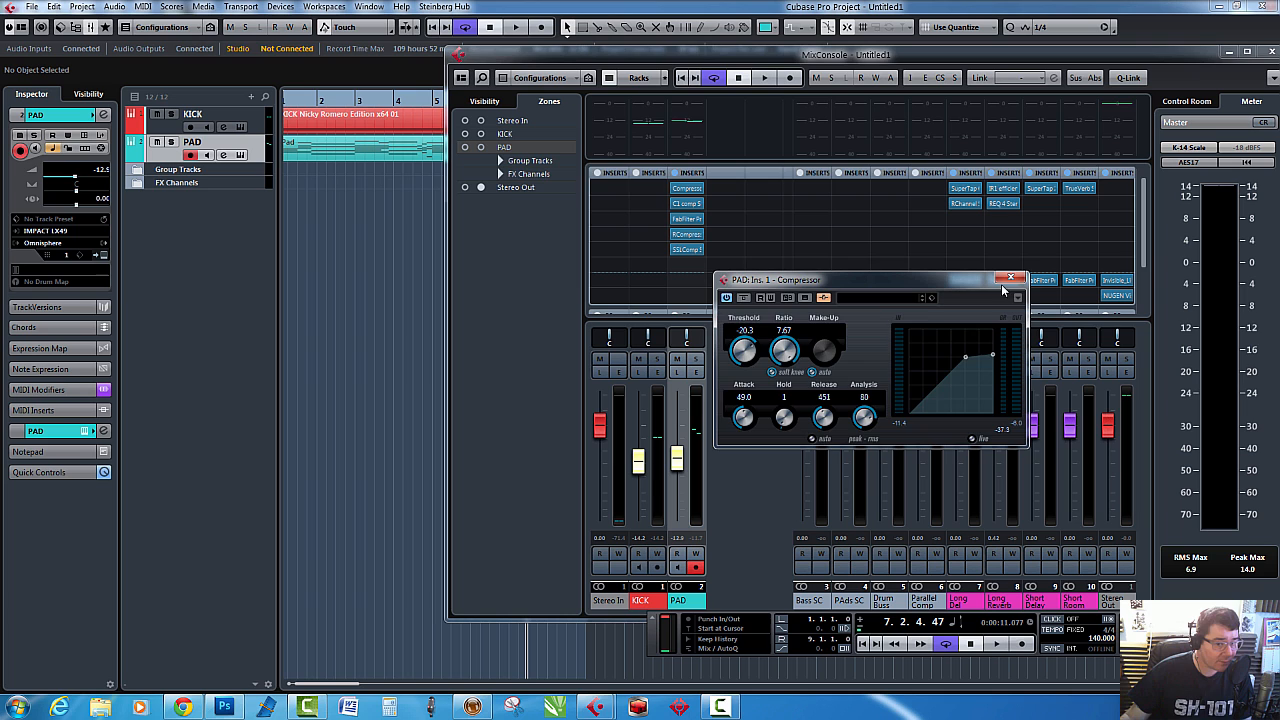
{"action": "left_click", "coordinate": [1011, 279]}
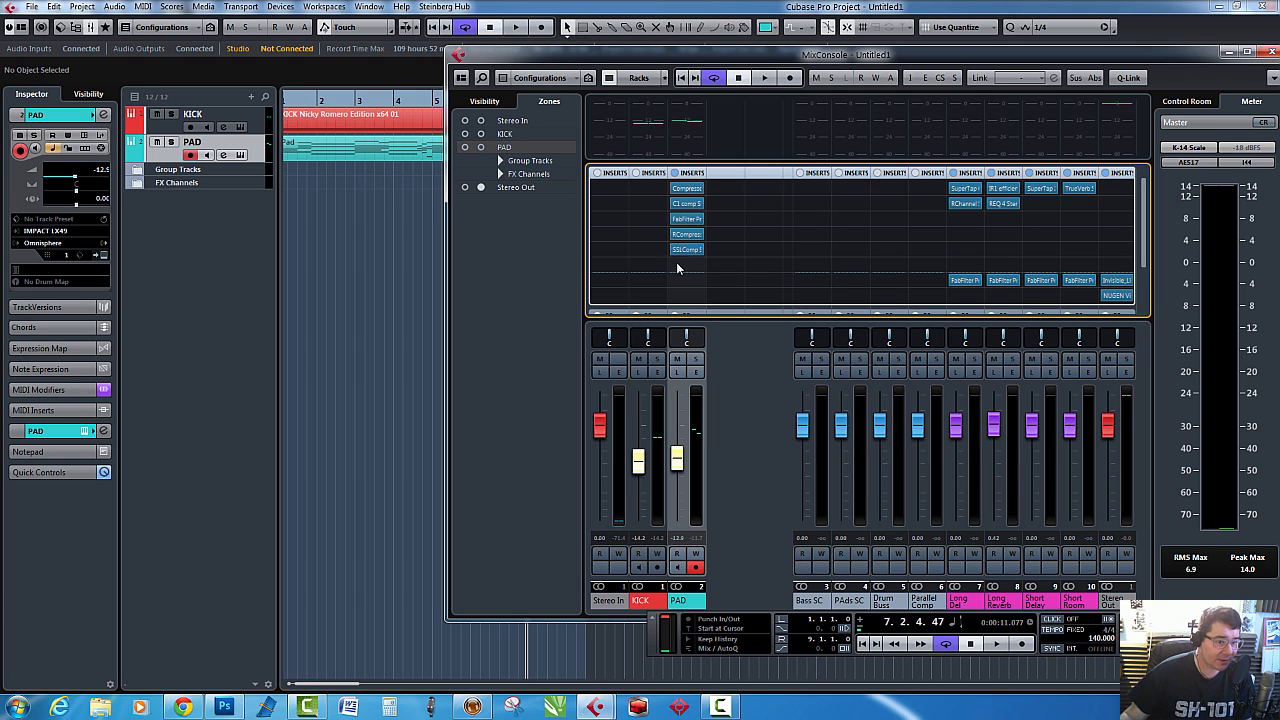
{"action": "left_click", "coordinate": [686, 188]}
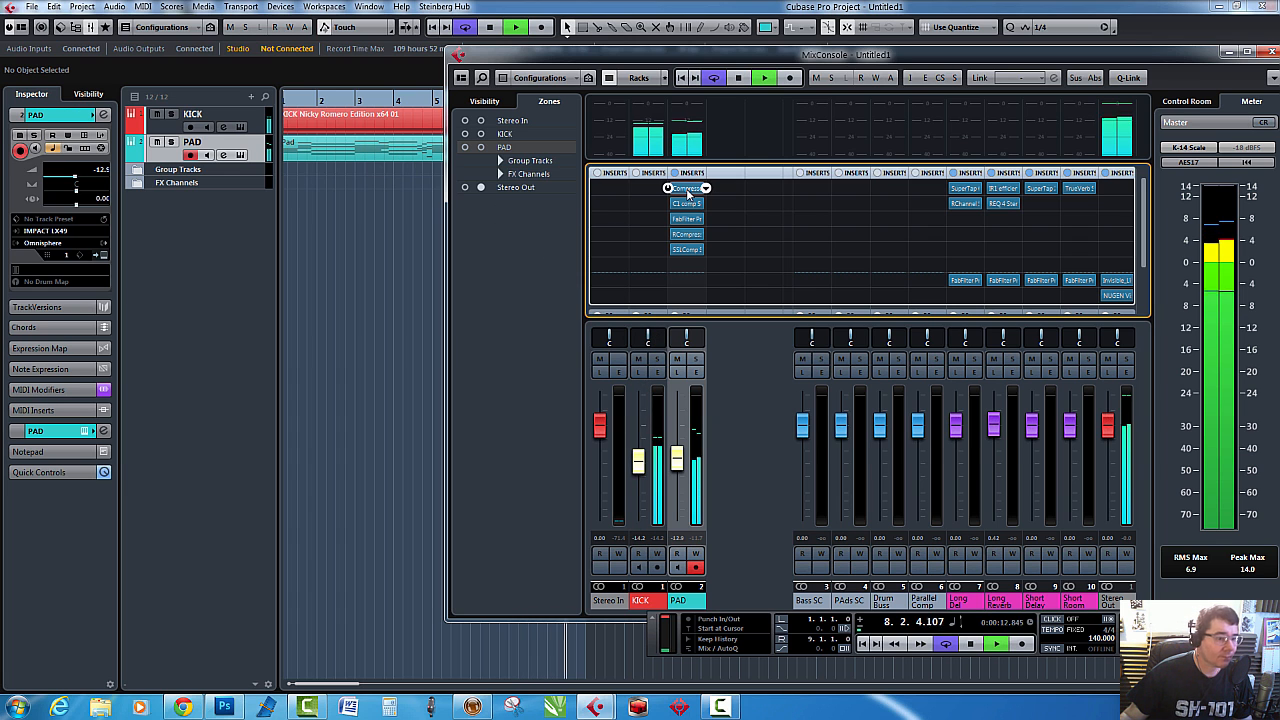
- Set the PAD Compressor to 0.1 attack, 10 ms release and about -22.4 dB threshold
{"action": "left_click", "coordinate": [687, 188]}
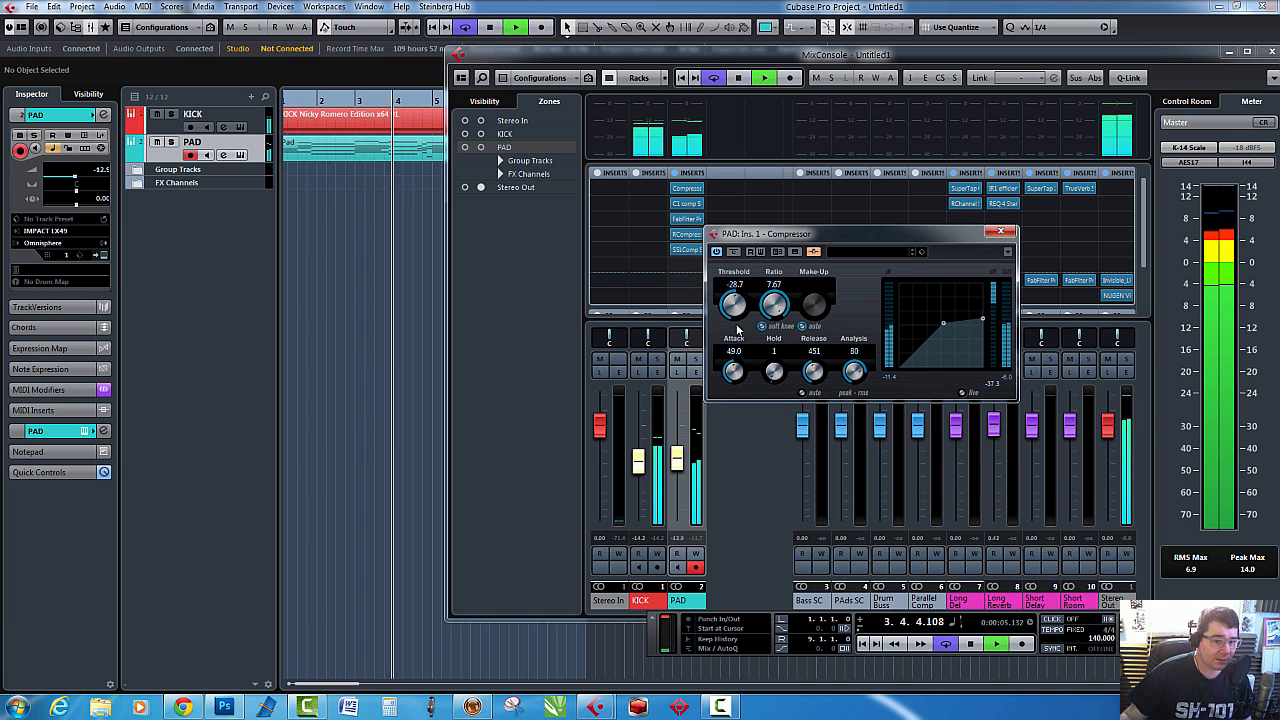
{"action": "left_click_drag", "start_coordinate": [733, 305], "coordinate": [733, 320]}
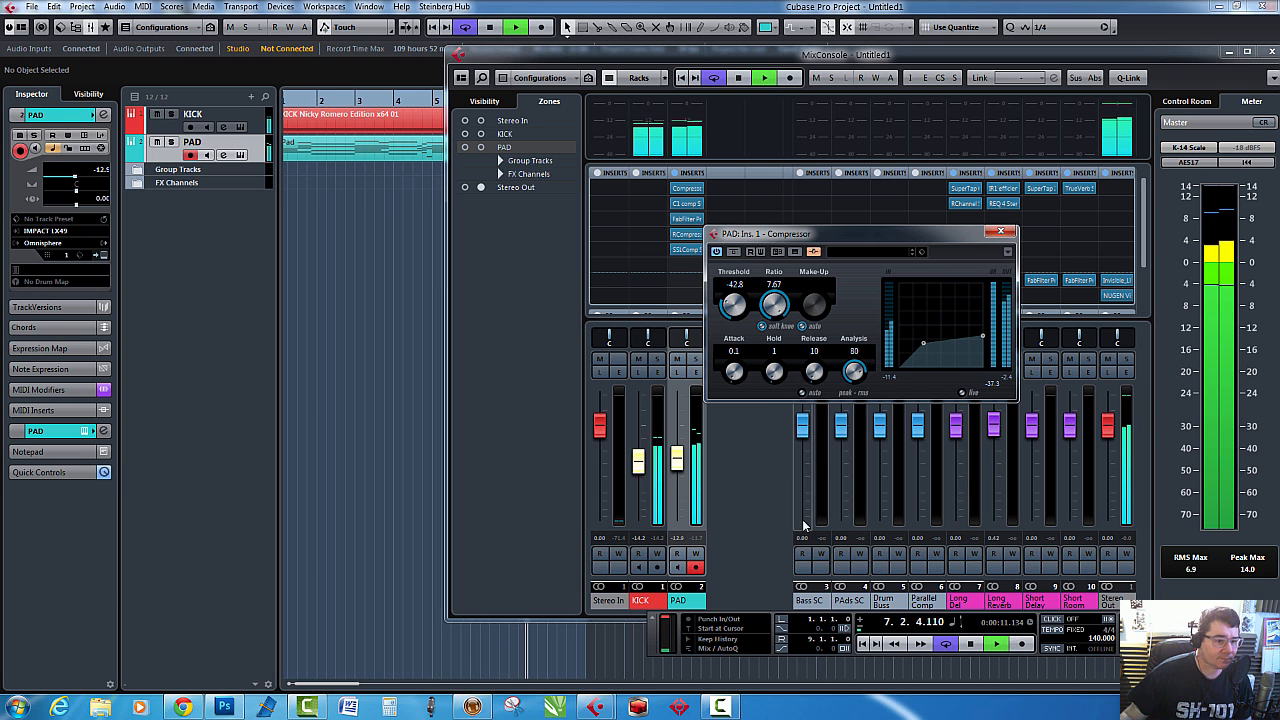
{"action": "left_click_drag", "start_coordinate": [733, 305], "coordinate": [736, 298]}
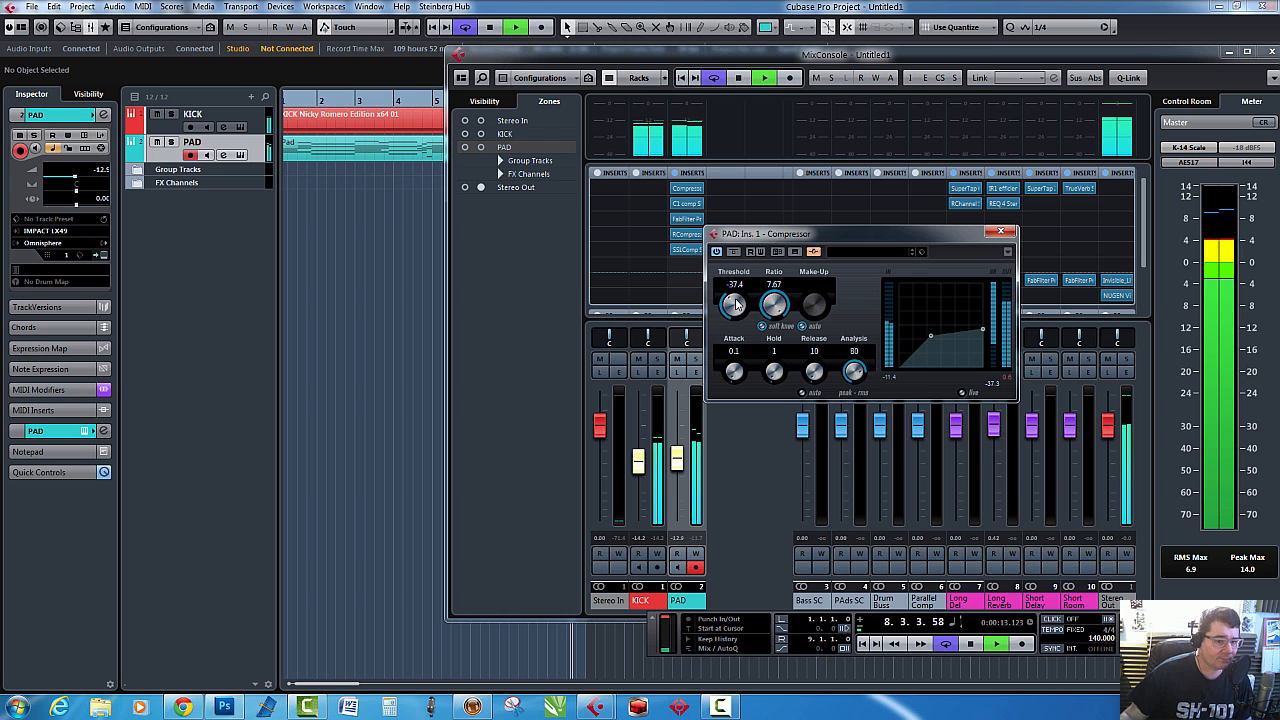
{"action": "left_click_drag", "start_coordinate": [734, 302], "coordinate": [734, 295]}
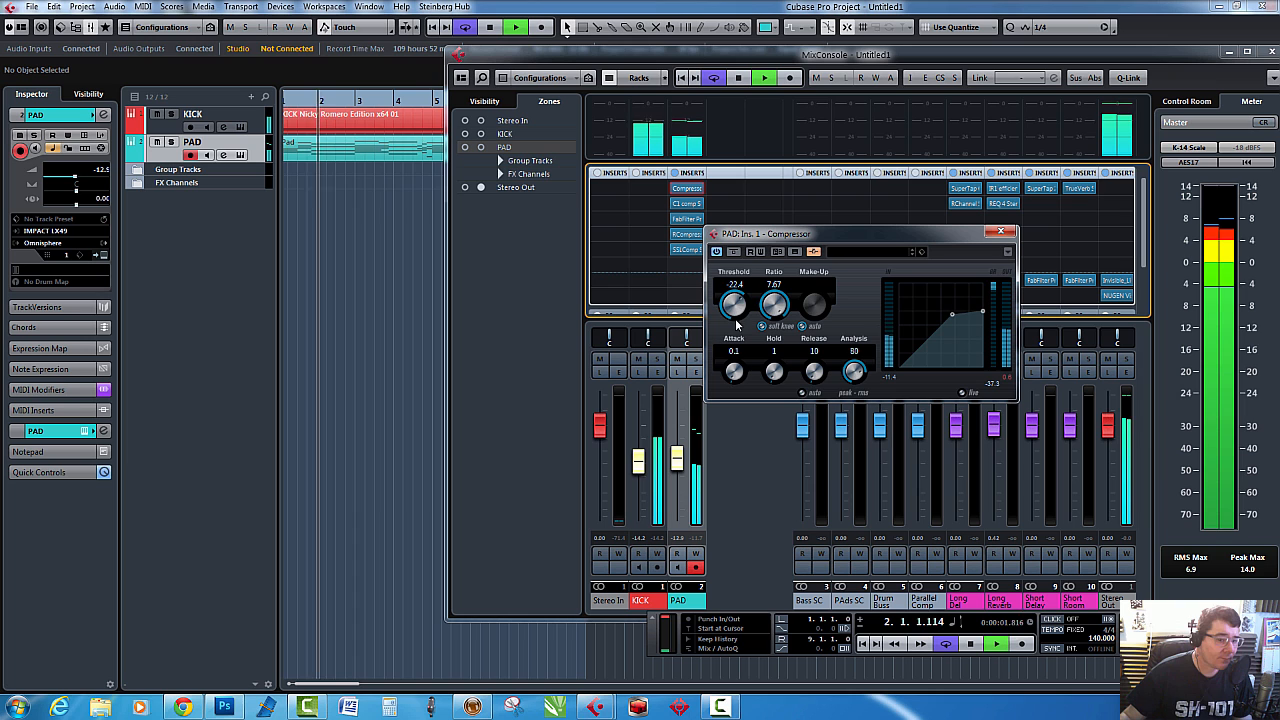
- Set attack to 7.6, release to 416 and threshold to -25.7 dB
{"action": "left_click_drag", "start_coordinate": [733, 305], "coordinate": [733, 320]}
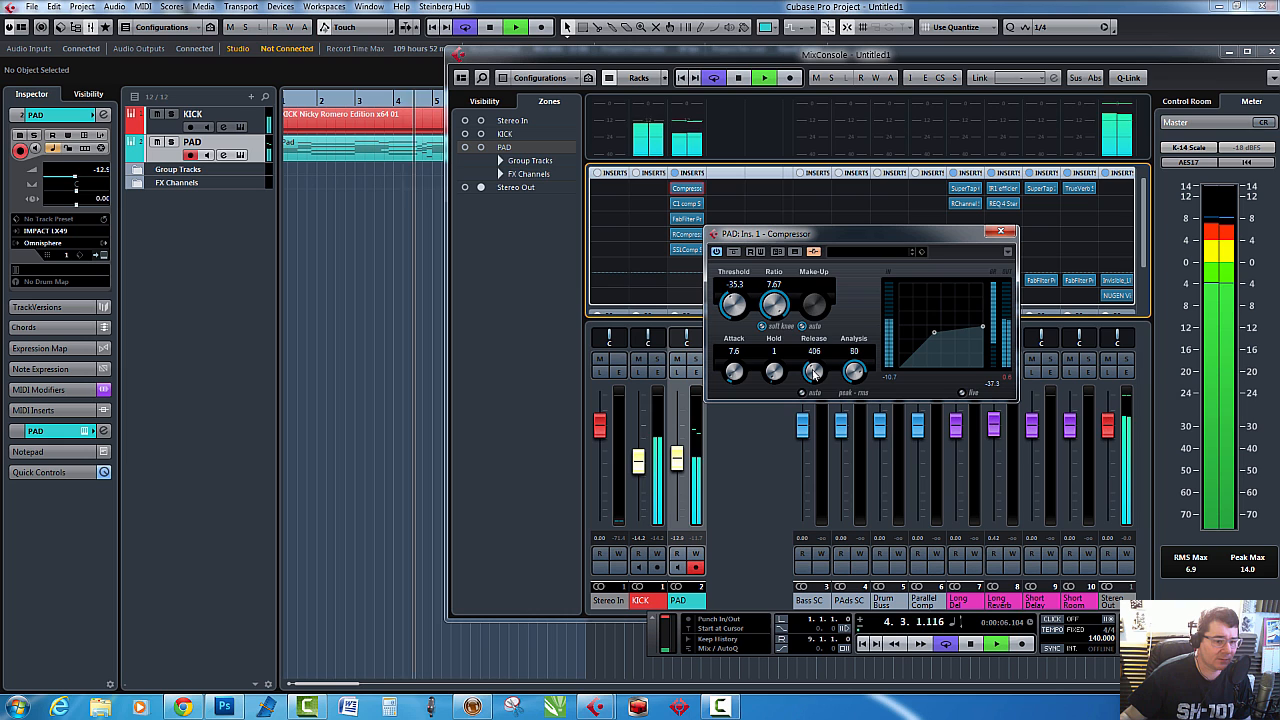
{"action": "left_click_drag", "start_coordinate": [813, 372], "coordinate": [814, 360]}
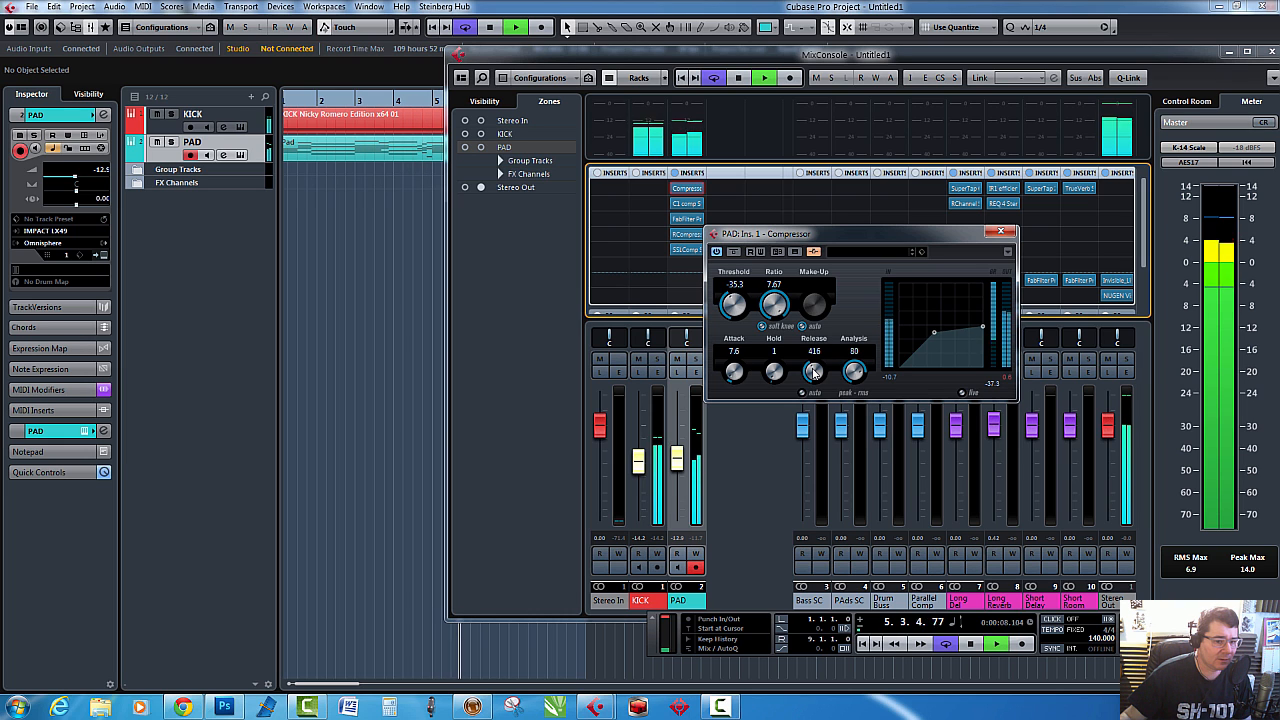
{"action": "left_click_drag", "start_coordinate": [735, 300], "coordinate": [737, 288]}
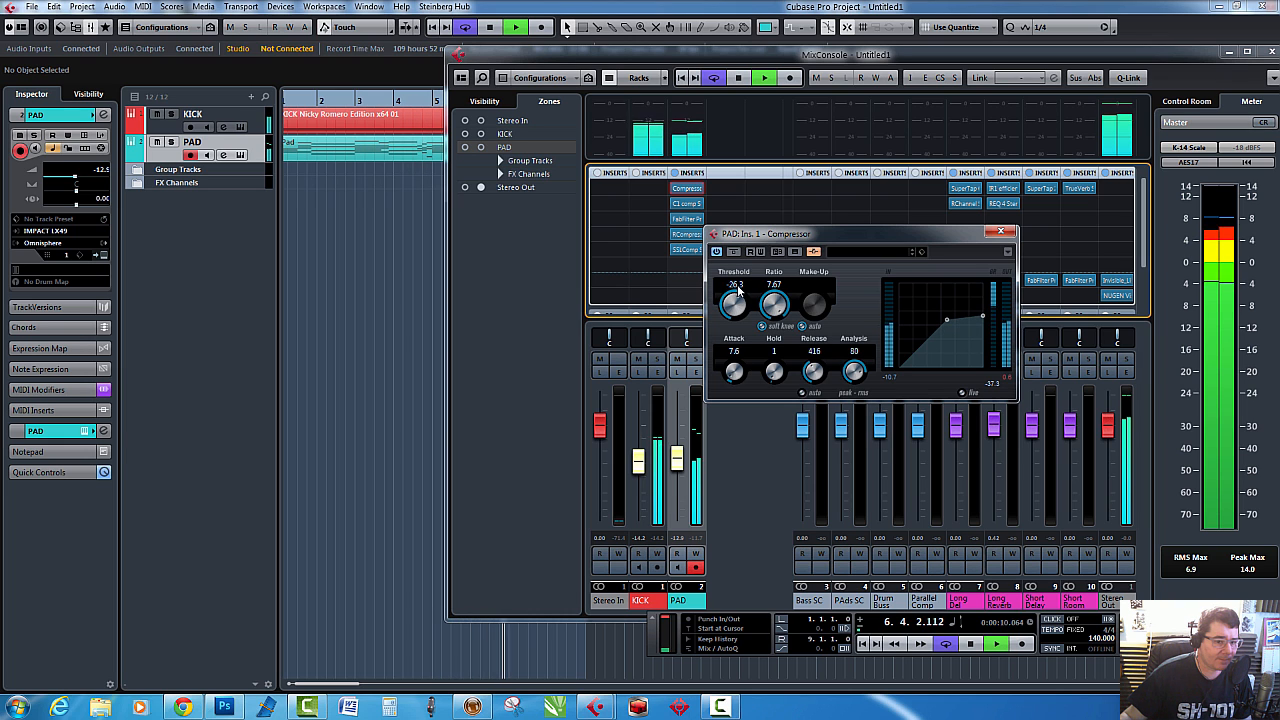
{"action": "left_click_drag", "start_coordinate": [734, 303], "coordinate": [736, 298]}
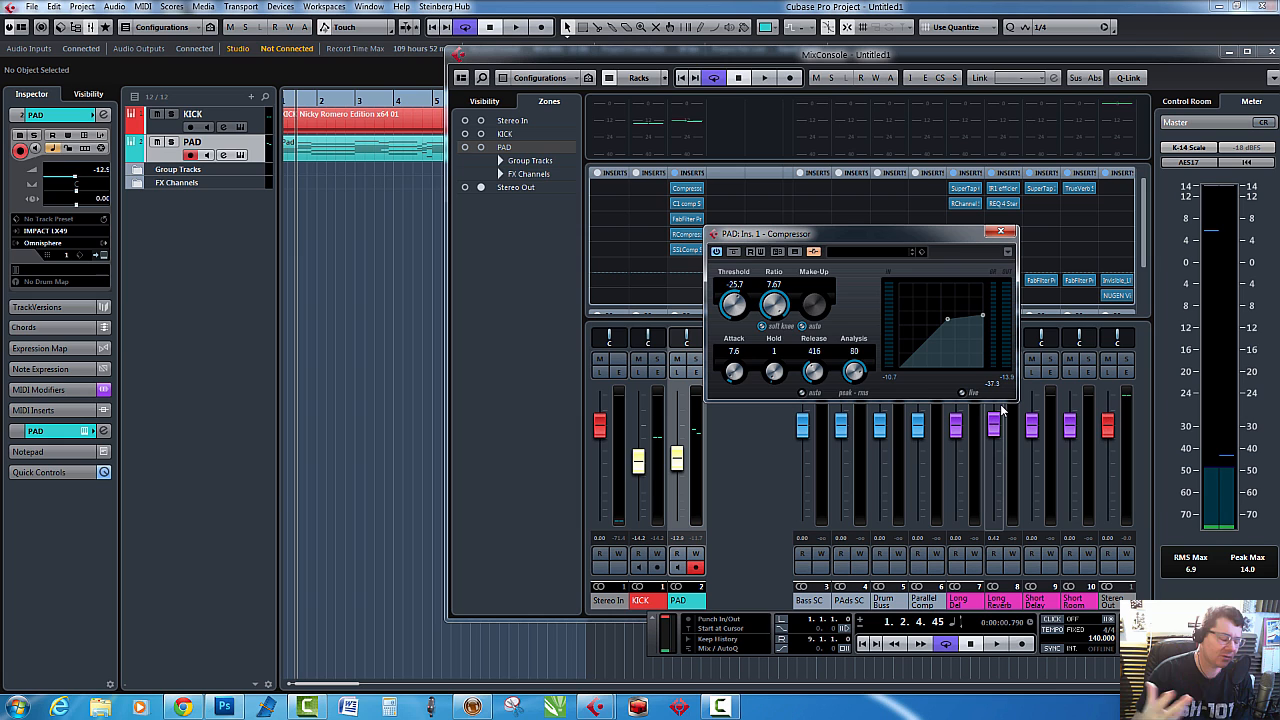
{"action": "mouse_move", "coordinate": [900, 306]}
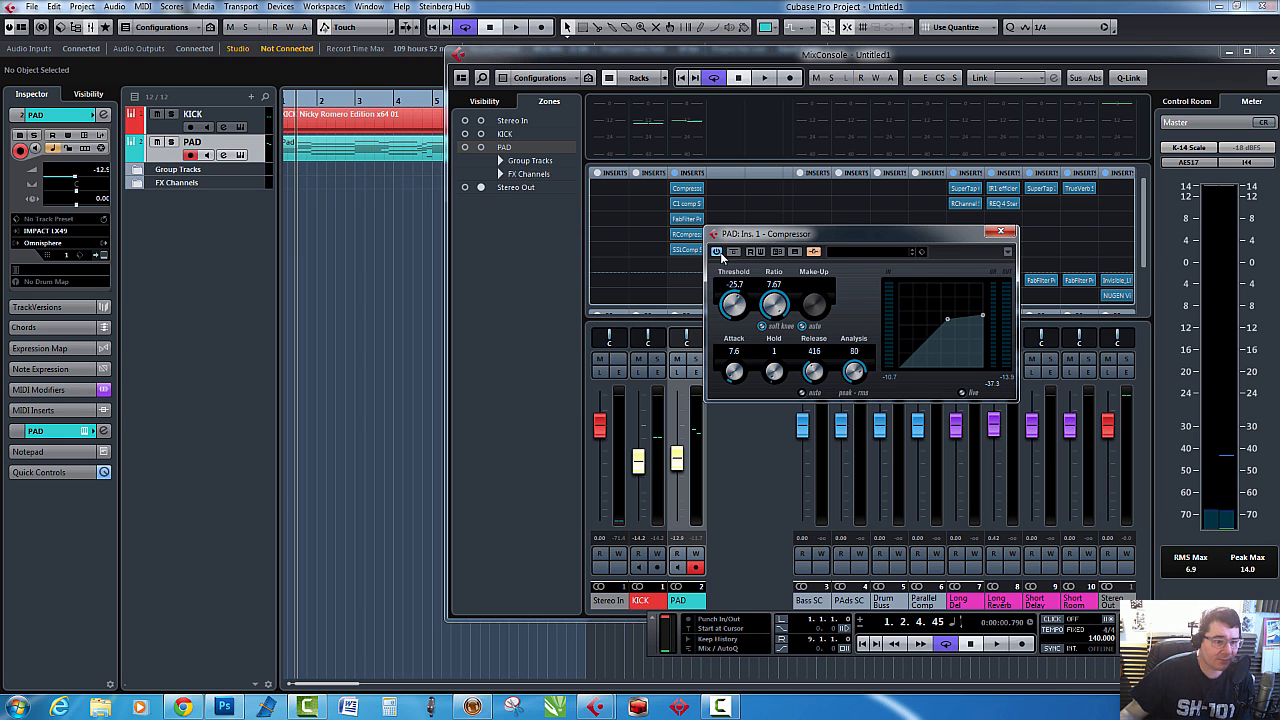
- Bypass the Cubase Compressor and route the KICK send to PAD Ins. 2 C1 comp side-chain
{"action": "left_click", "coordinate": [1000, 232]}
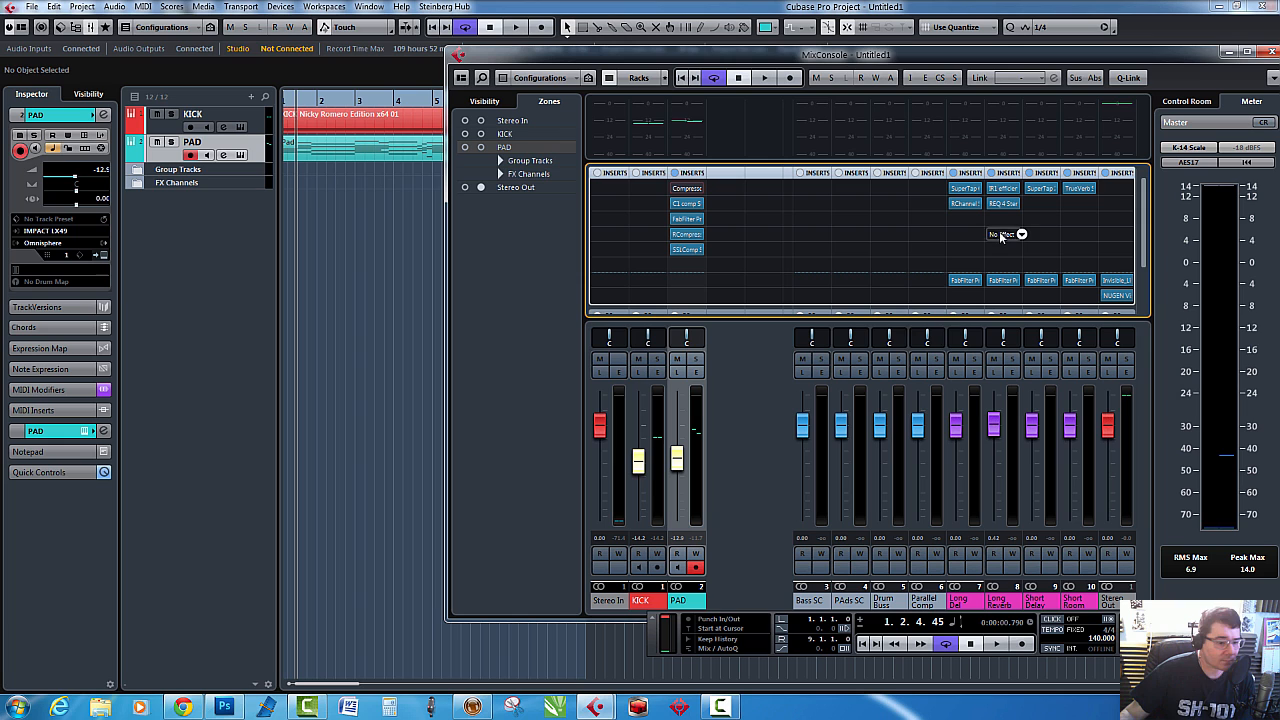
{"action": "mouse_move", "coordinate": [744, 178]}
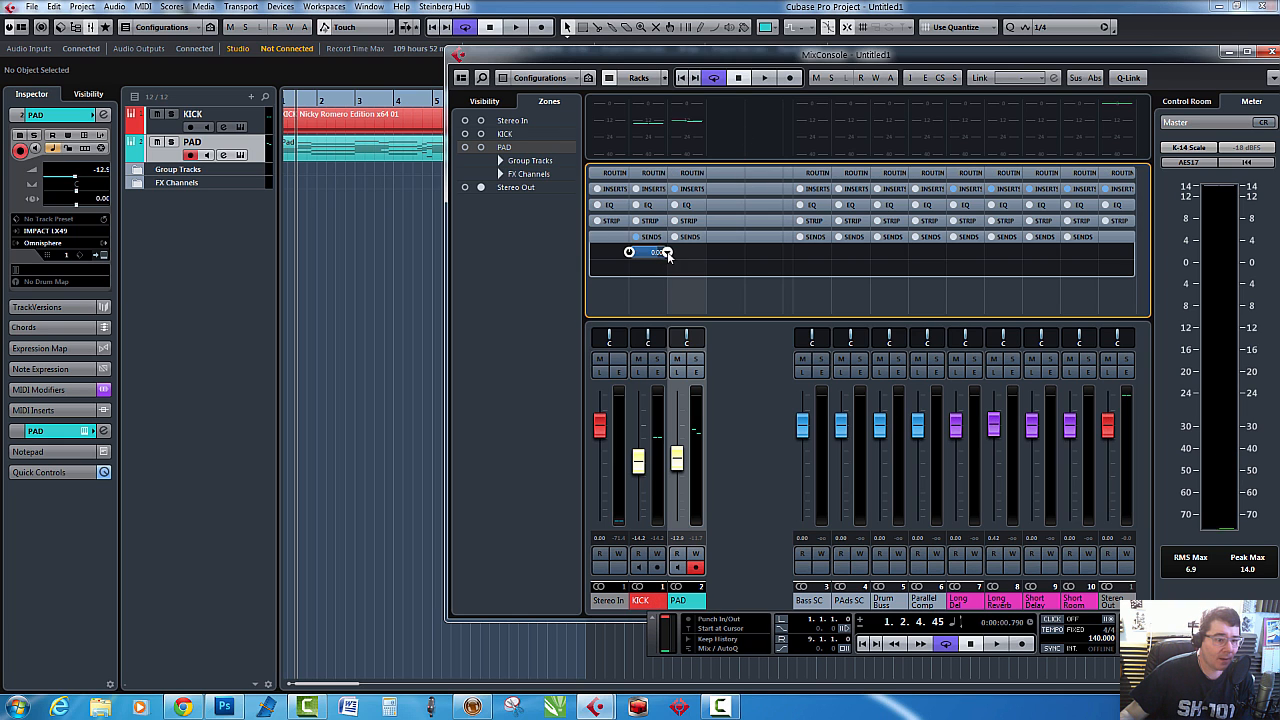
{"action": "left_click", "coordinate": [655, 252]}
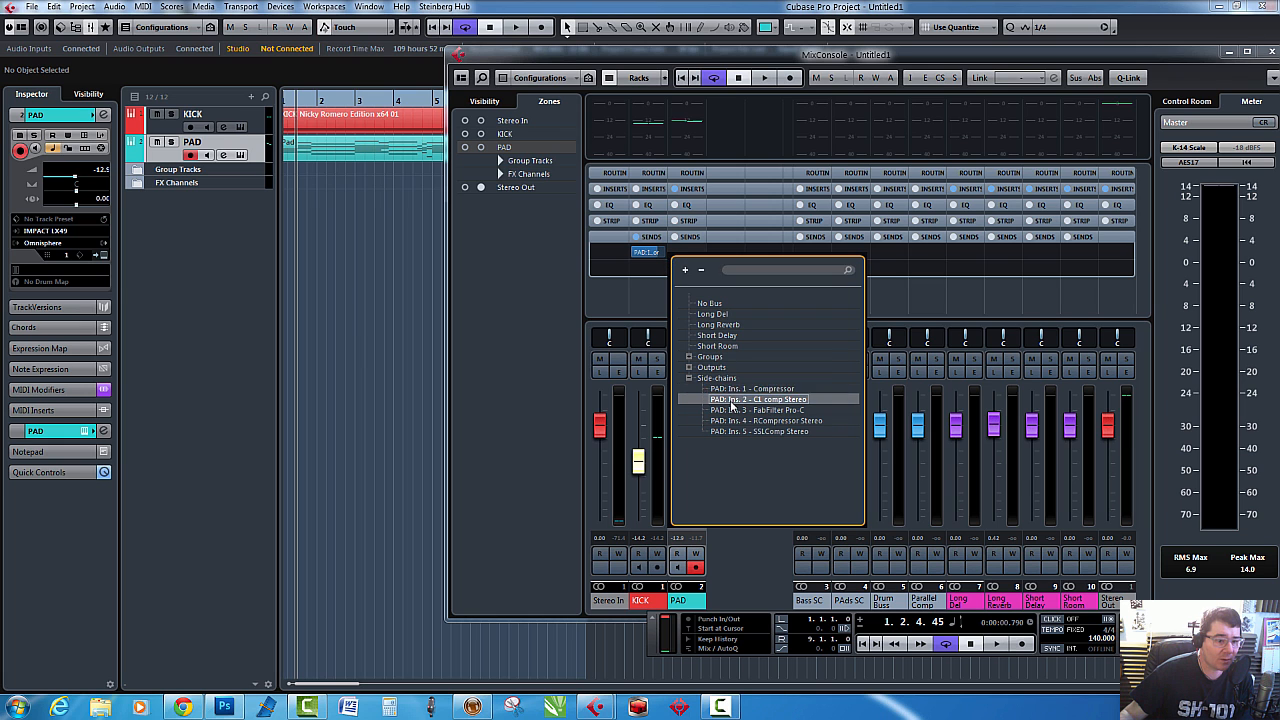
{"action": "left_click", "coordinate": [758, 398]}
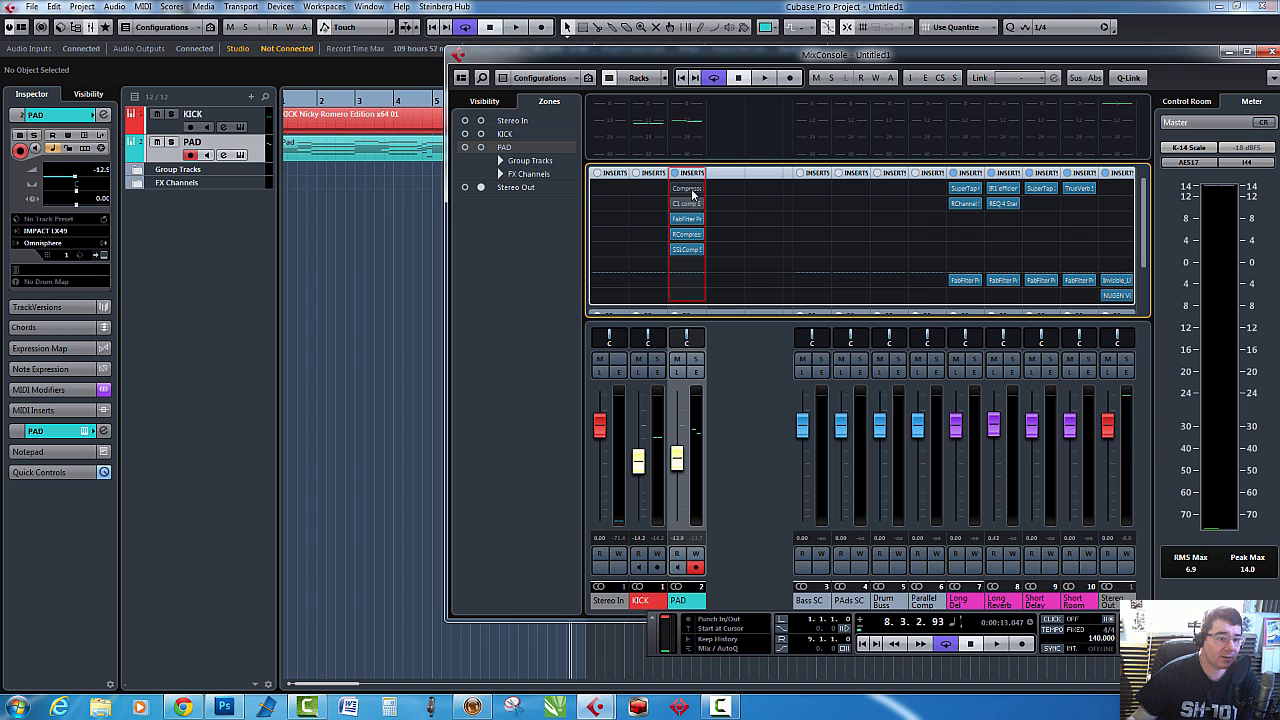
- Open FabFilter Pro-C on PAD and lower then readjust its threshold
{"action": "left_click", "coordinate": [687, 204]}
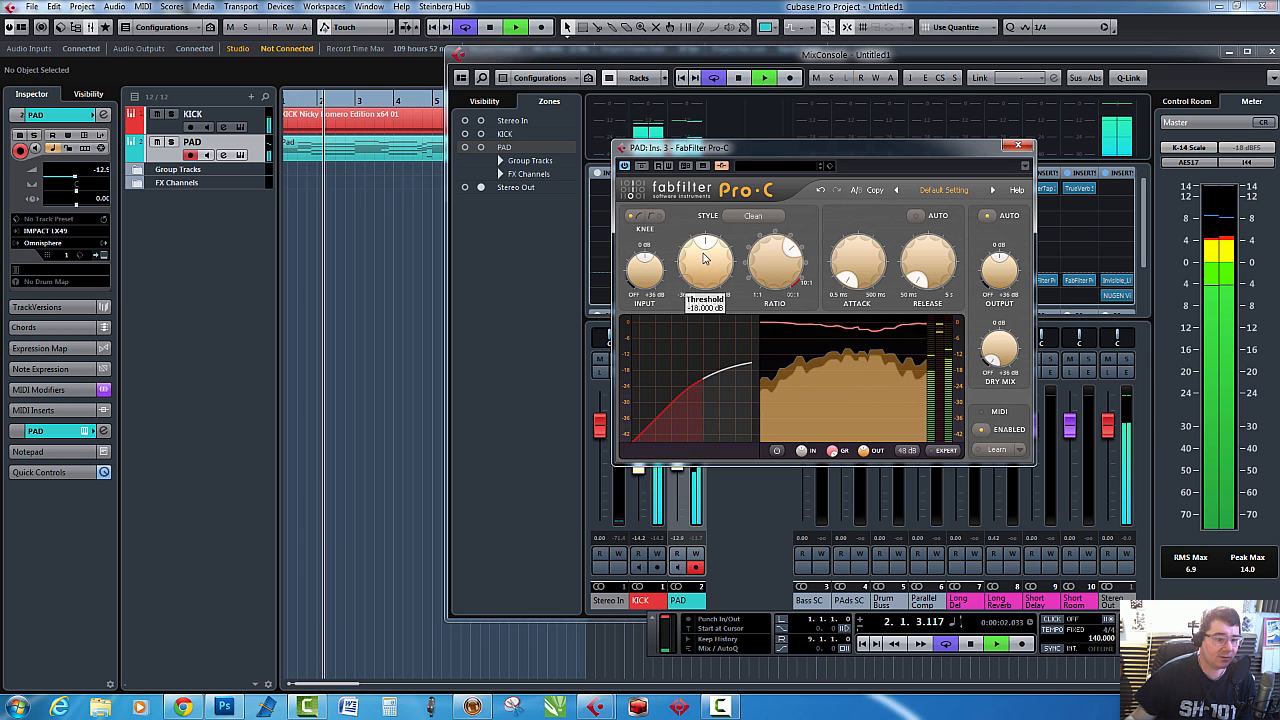
{"action": "left_click_drag", "start_coordinate": [705, 255], "coordinate": [708, 290]}
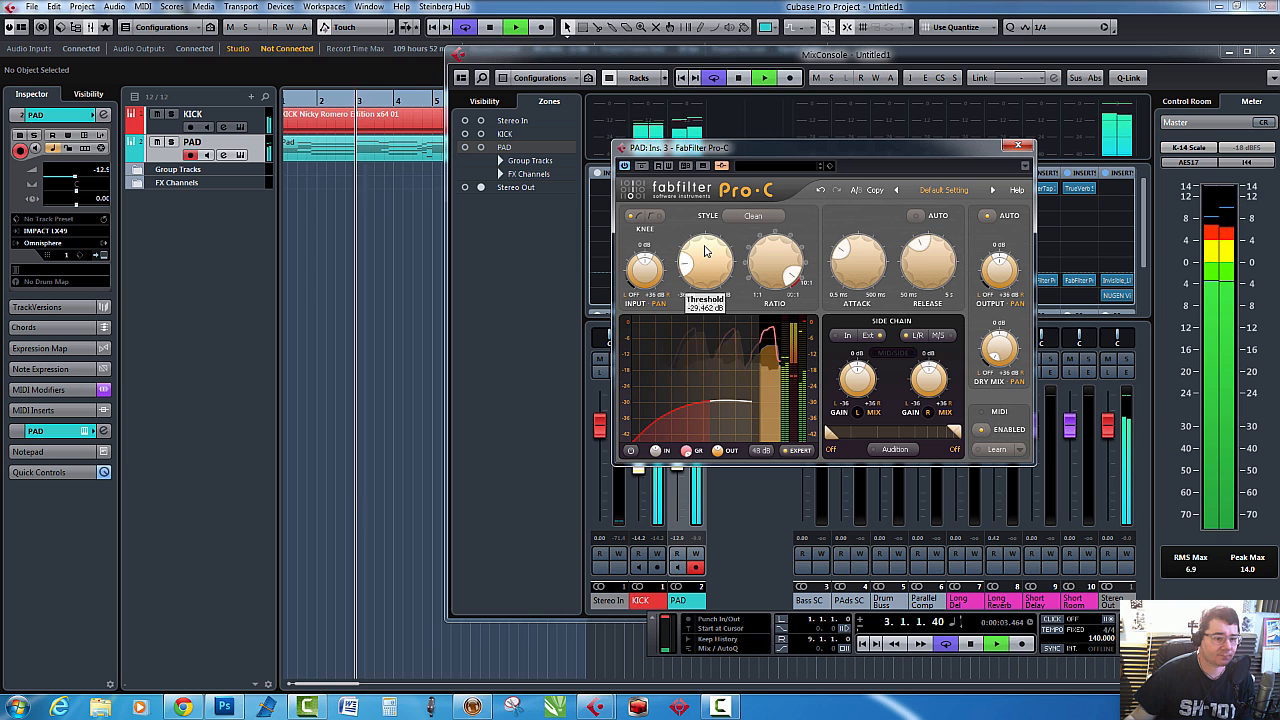
{"action": "left_click_drag", "start_coordinate": [705, 265], "coordinate": [710, 250]}
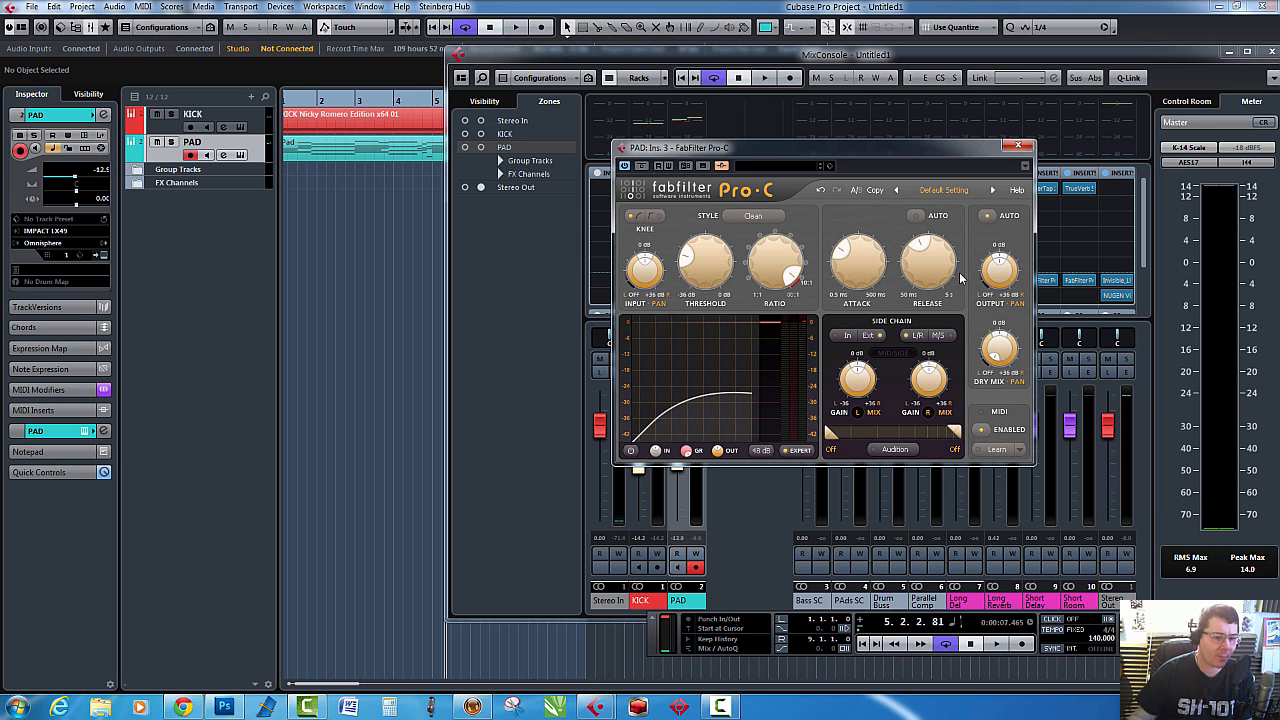
{"action": "mouse_move", "coordinate": [820, 253]}
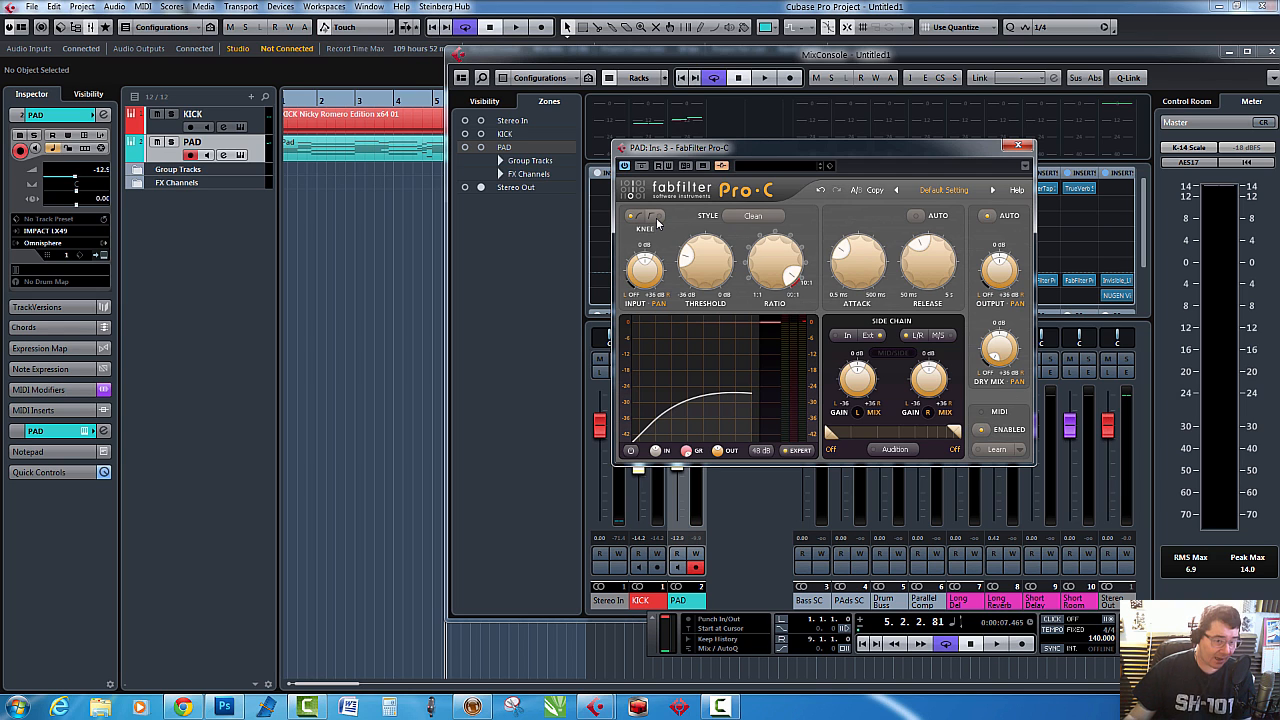
- Switch Pro-C to Classic style, lower its threshold, and close the plugin window
{"action": "left_click", "coordinate": [755, 216]}
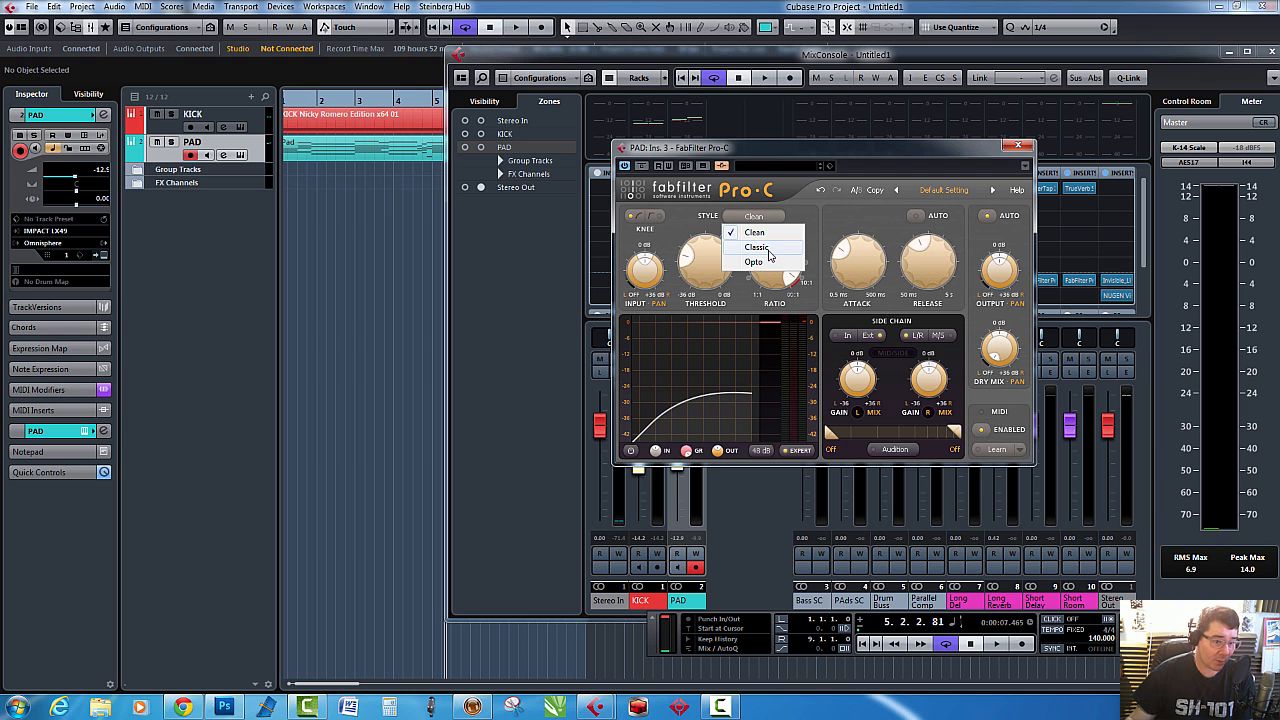
{"action": "left_click", "coordinate": [756, 247]}
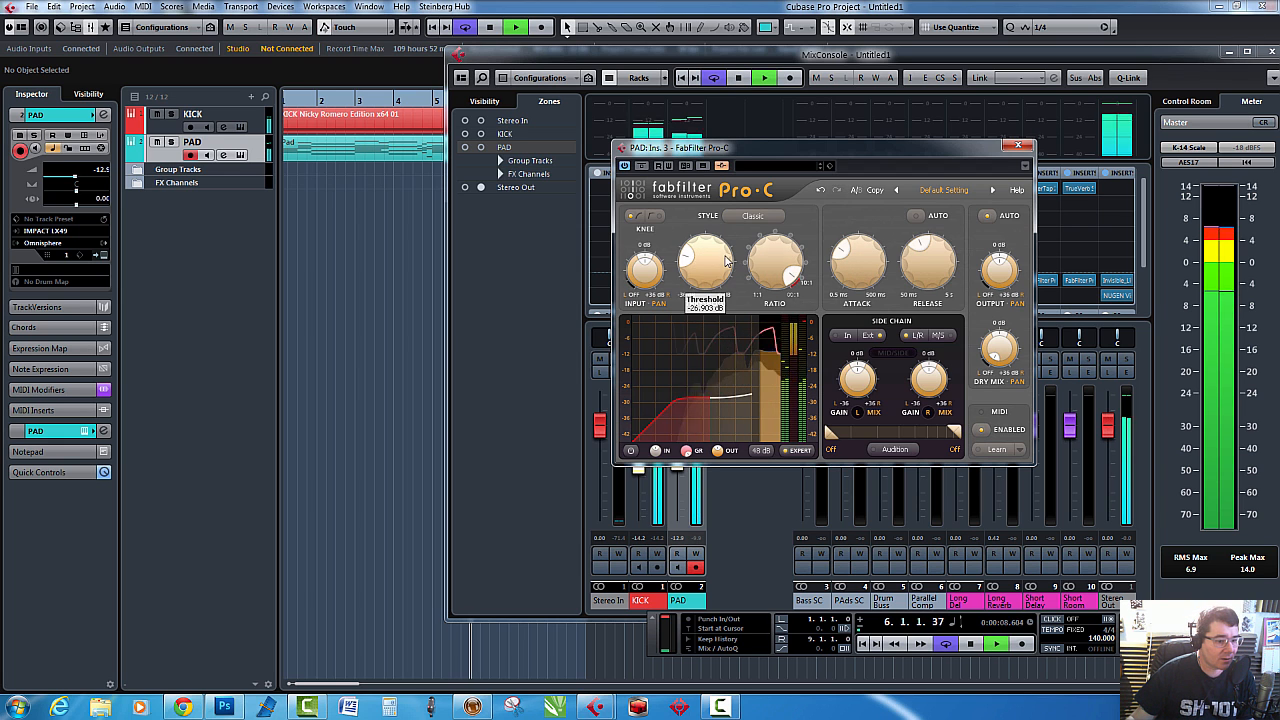
{"action": "left_click_drag", "start_coordinate": [705, 265], "coordinate": [700, 290]}
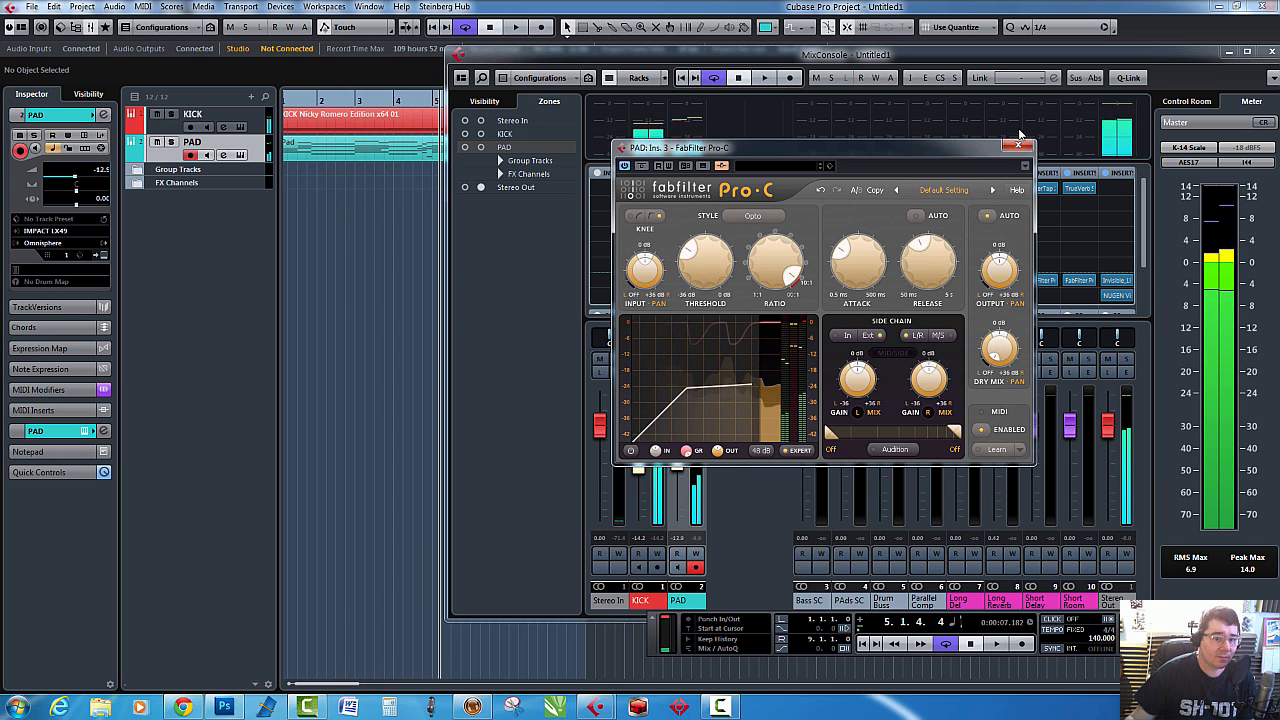
{"action": "left_click", "coordinate": [1017, 146]}
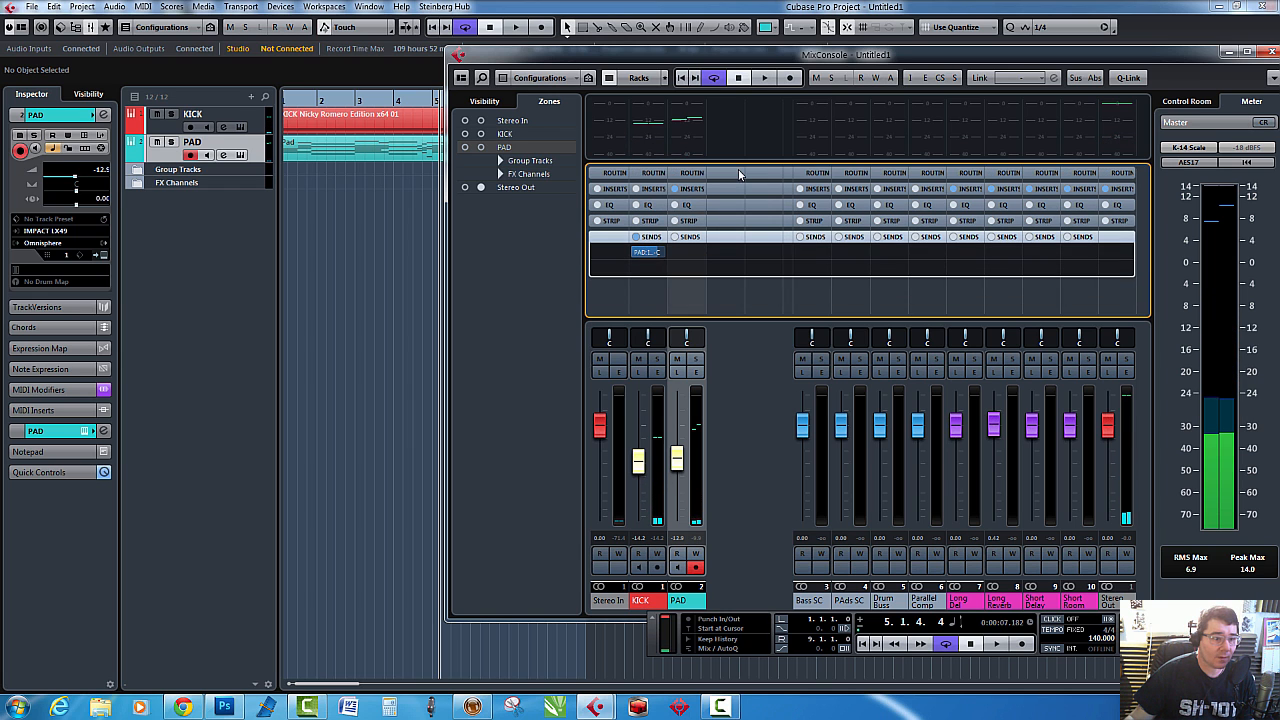
- Route the KICK send to PAD Ins. 4 RCompressor side-chain, then close RCompressor
{"action": "left_click", "coordinate": [647, 251]}
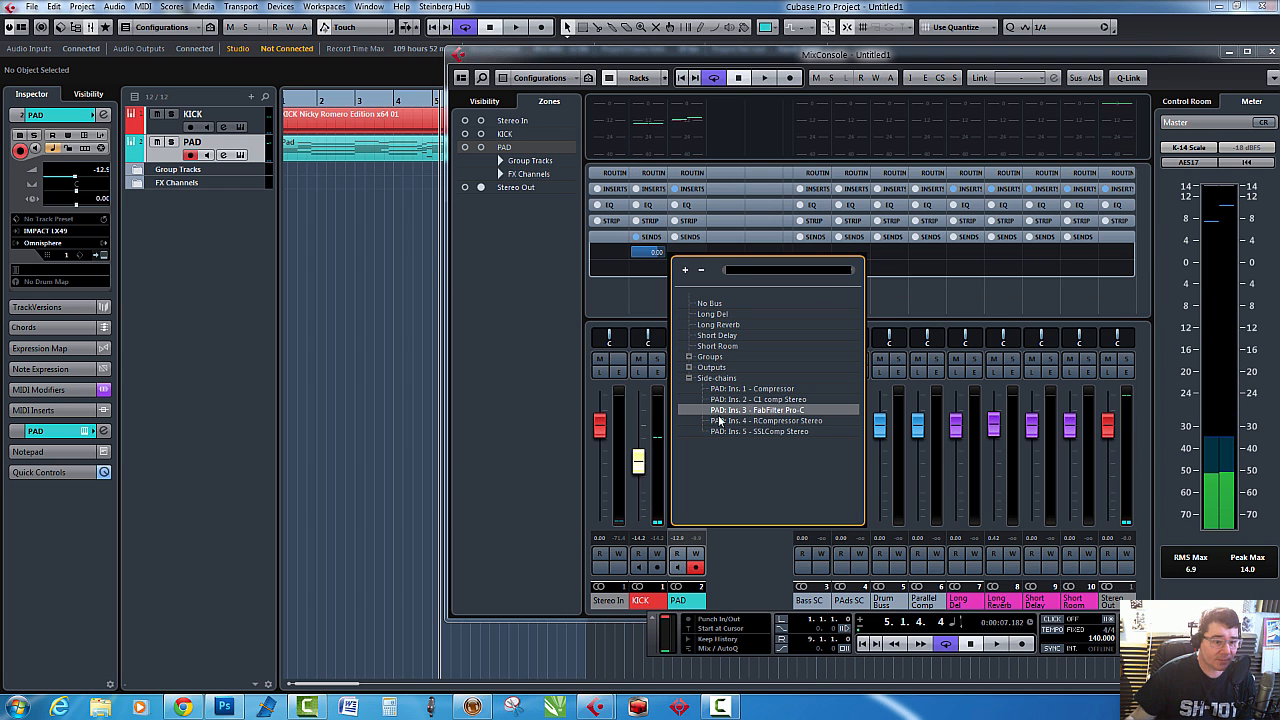
{"action": "left_click", "coordinate": [757, 410]}
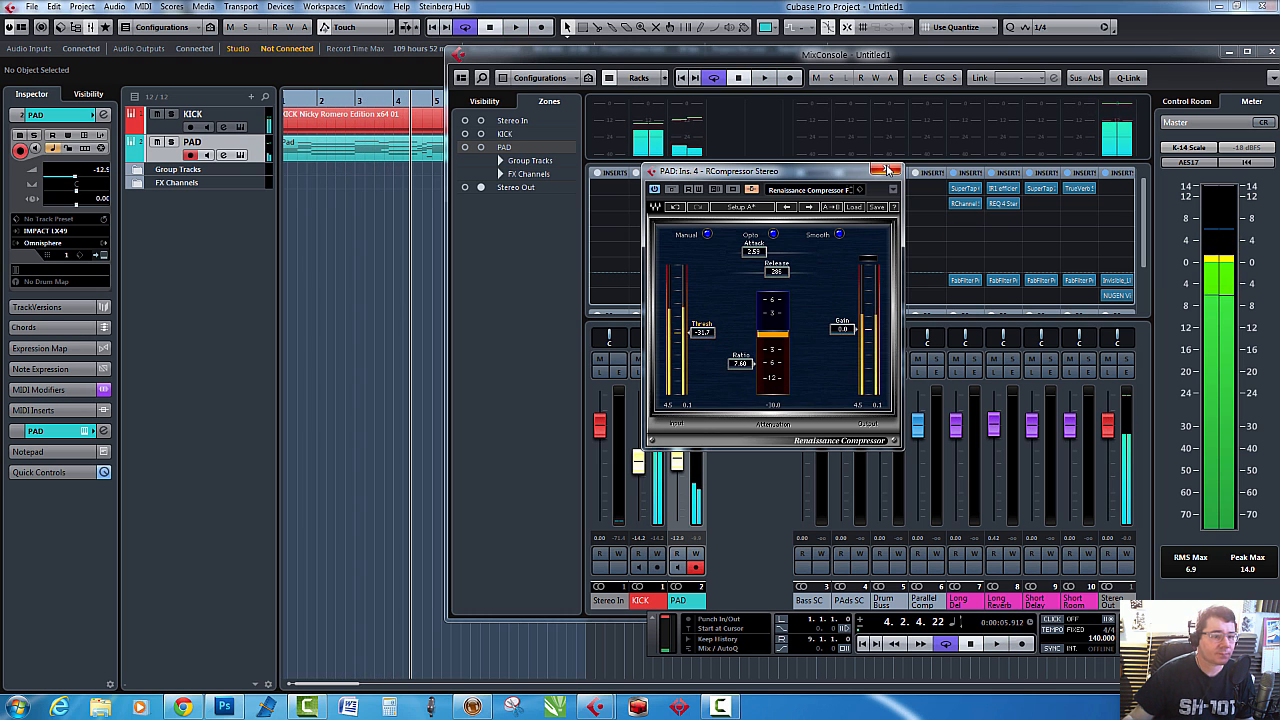
{"action": "left_click", "coordinate": [884, 170]}
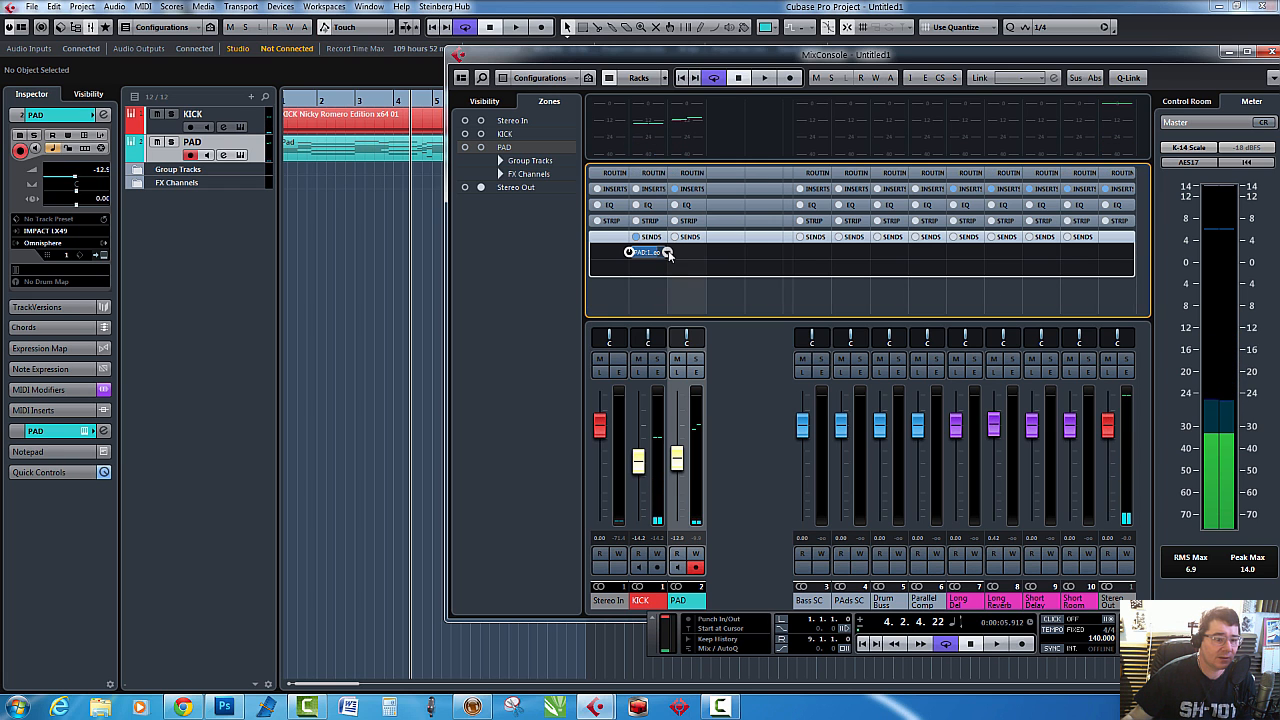
- Route the KICK send to PAD Ins. 5 SSLComp side-chain and adjust an SSLComp knob
{"action": "left_click", "coordinate": [647, 252]}
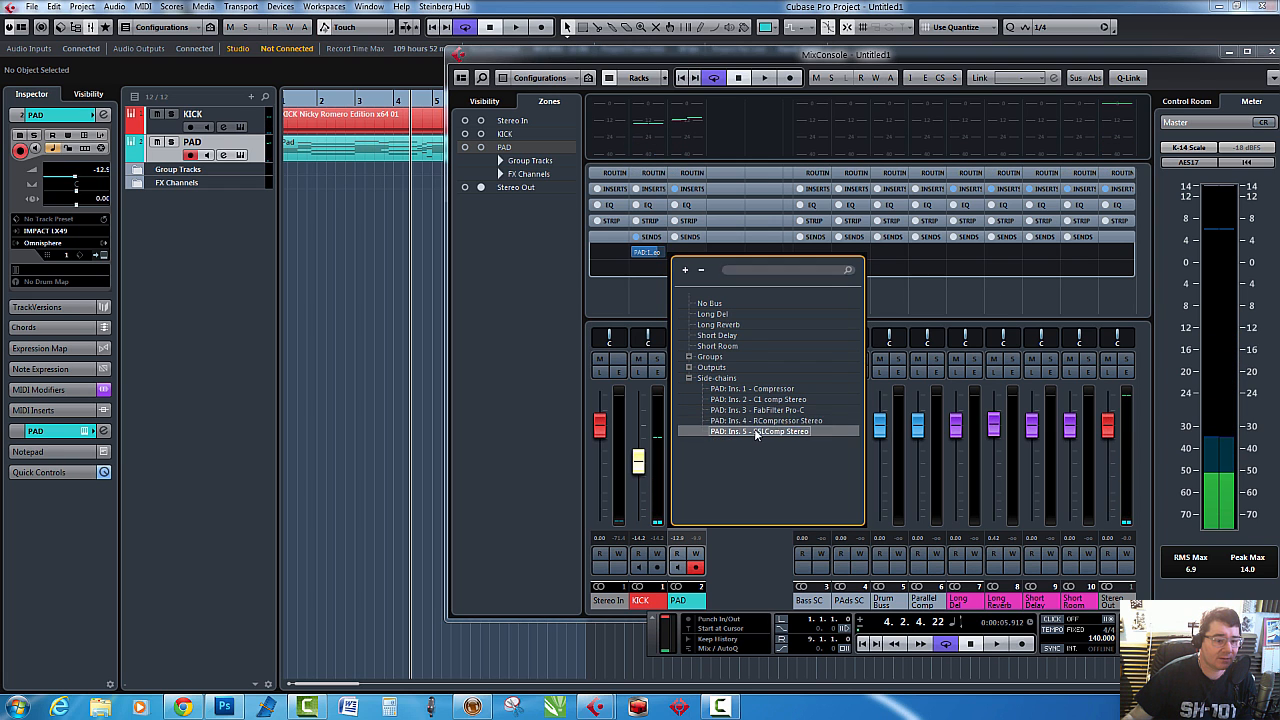
{"action": "left_click", "coordinate": [758, 431]}
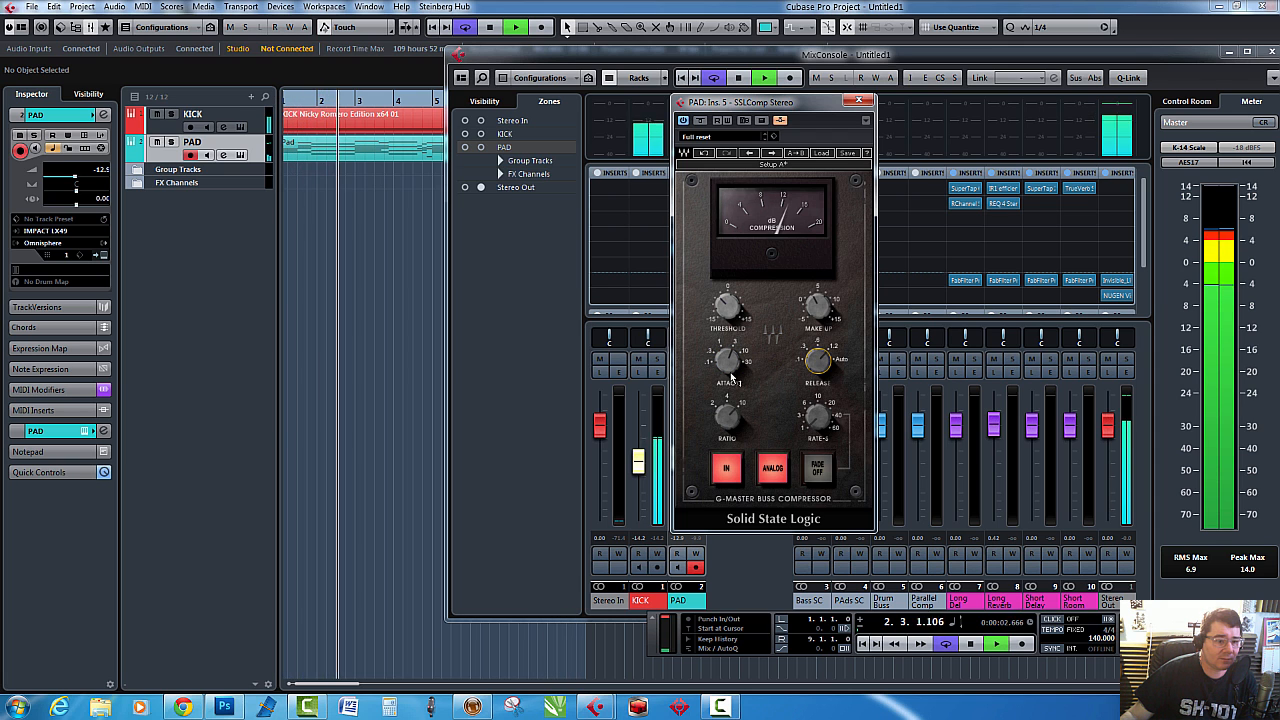
{"action": "left_click_drag", "start_coordinate": [818, 365], "coordinate": [820, 350]}
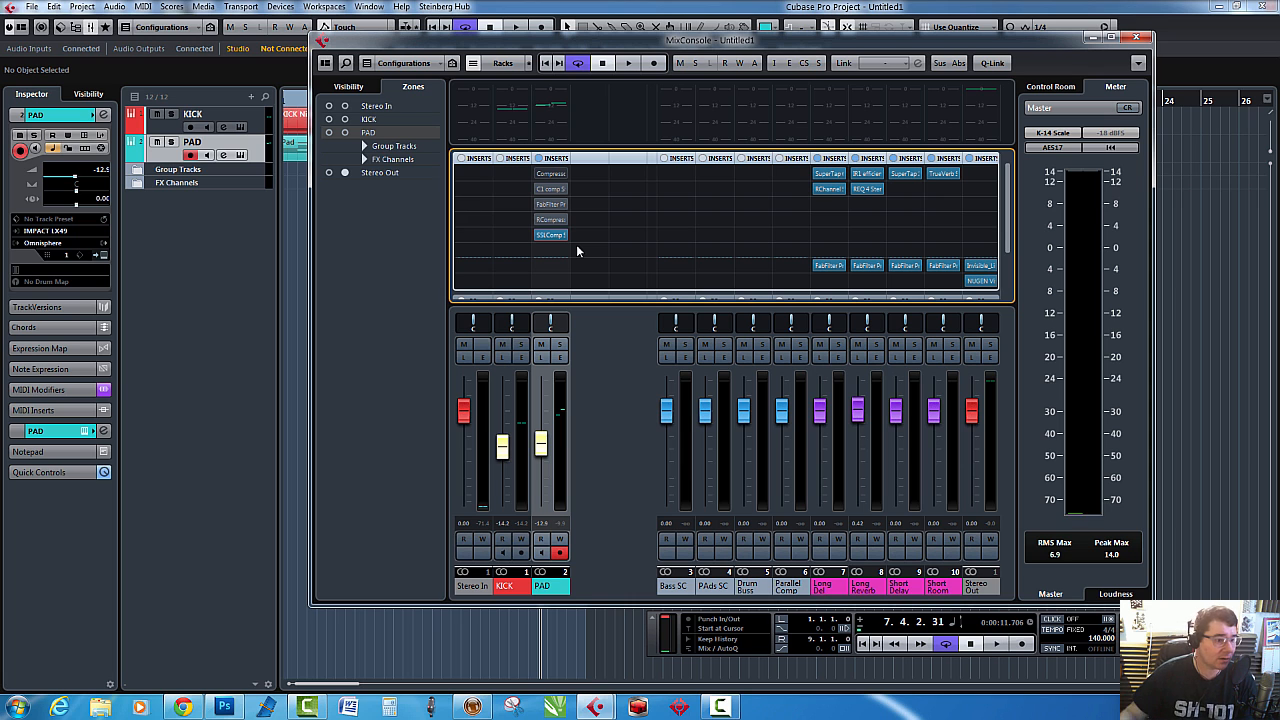
{"action": "mouse_move", "coordinate": [767, 44]}
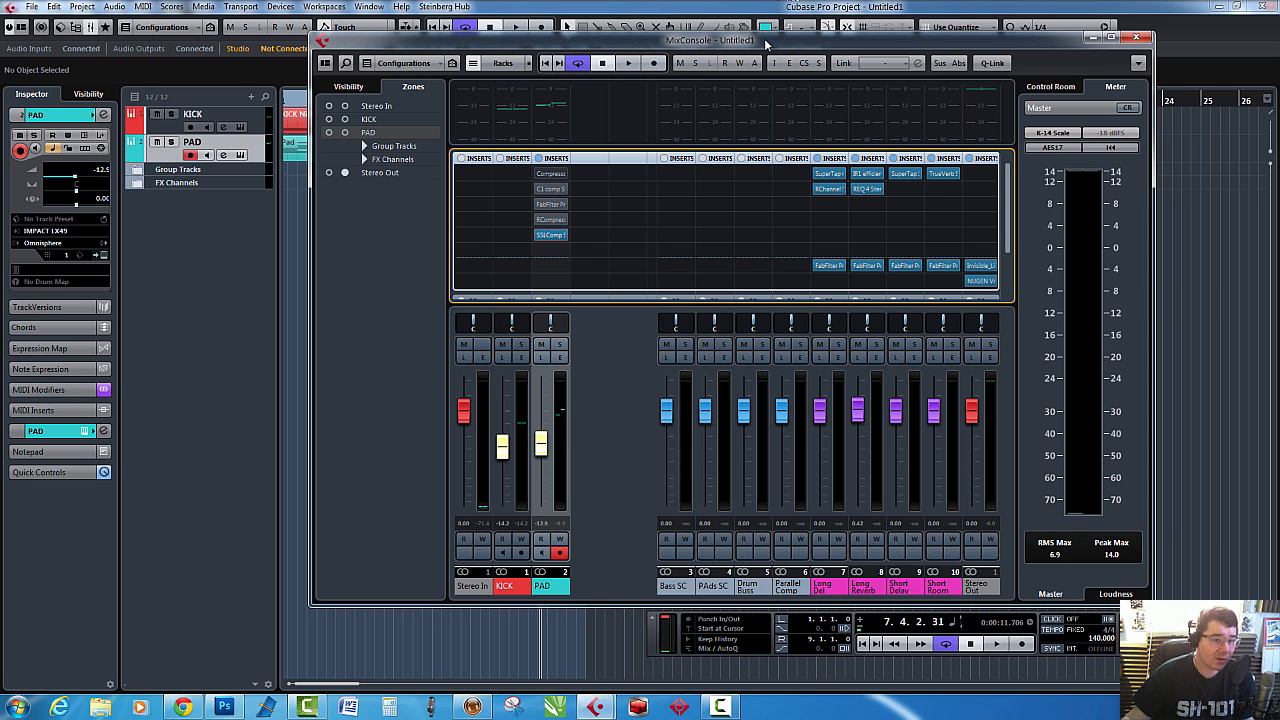
- Drag the MixConsole window slightly right, keeping PAD's five compressor inserts visible
{"action": "left_click_drag", "start_coordinate": [765, 41], "coordinate": [785, 38]}
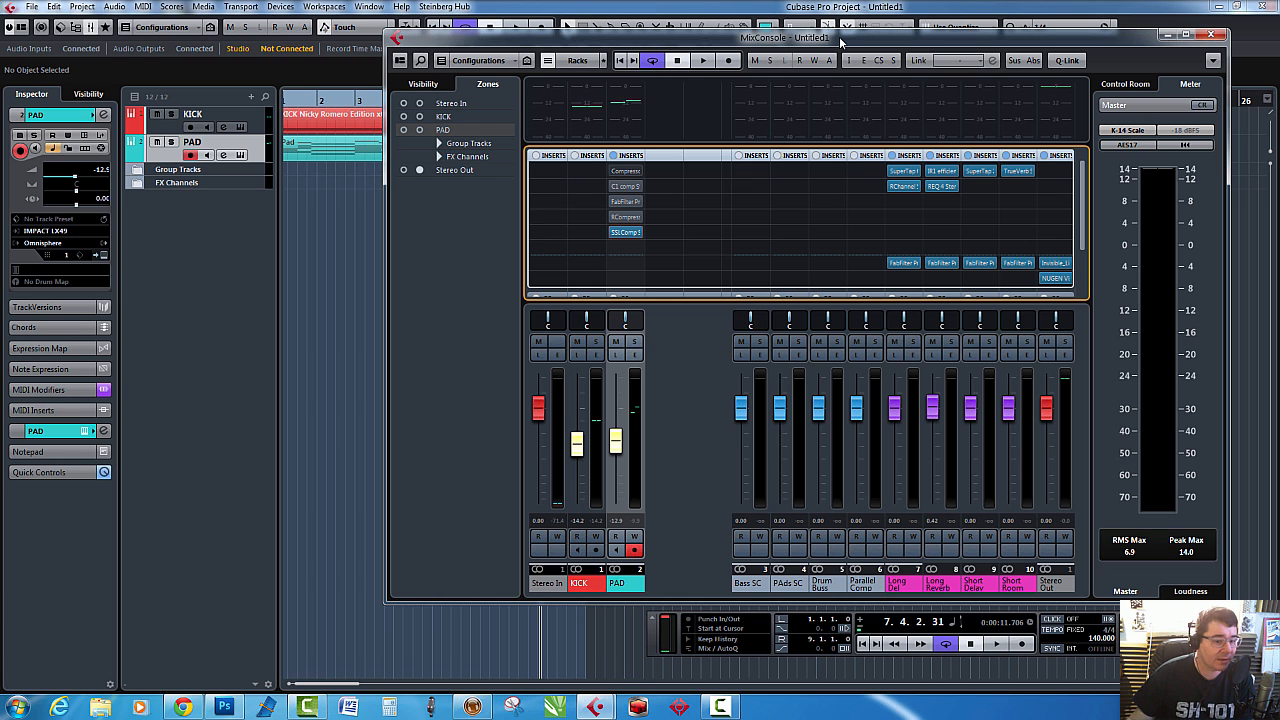
{"action": "mouse_move", "coordinate": [1173, 363]}
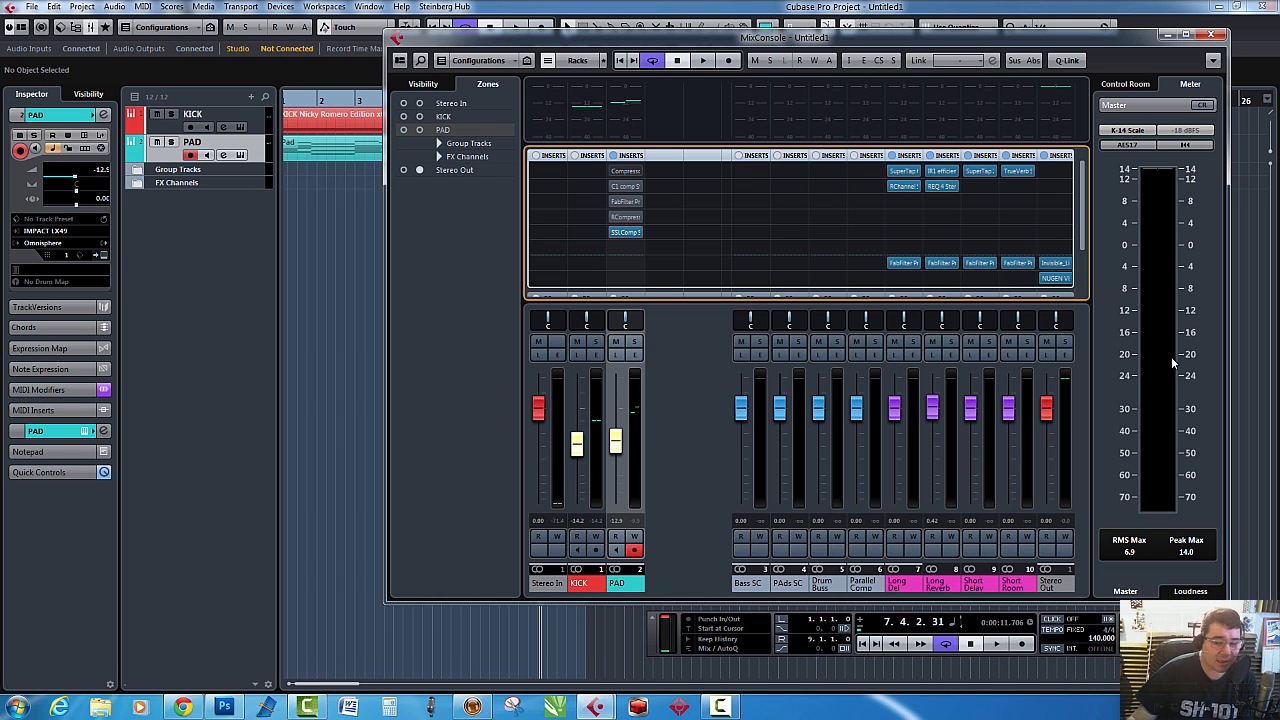